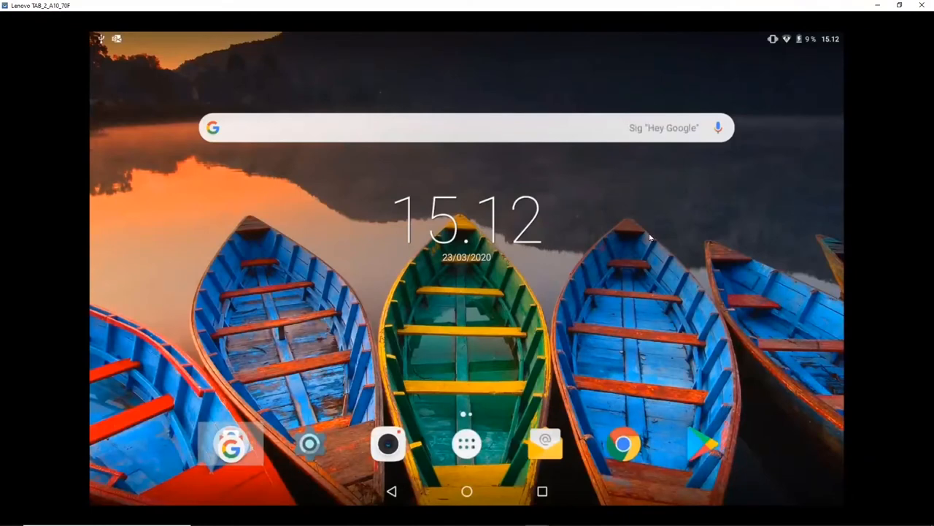
# Search the Play Store for 'collector arcgis' and bring up the Collector for ArcGIS result.
pyautogui.click(703, 443)
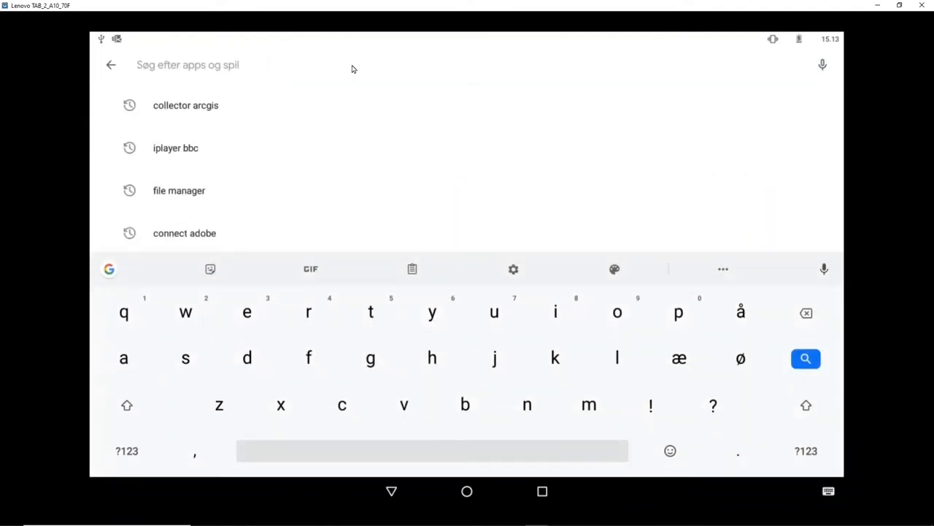
pyautogui.write('cole')
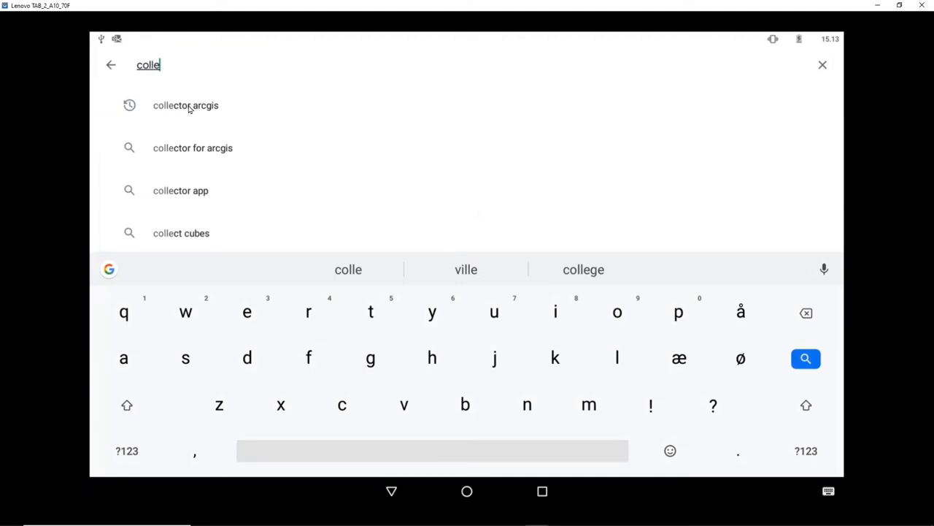
pyautogui.click(185, 106)
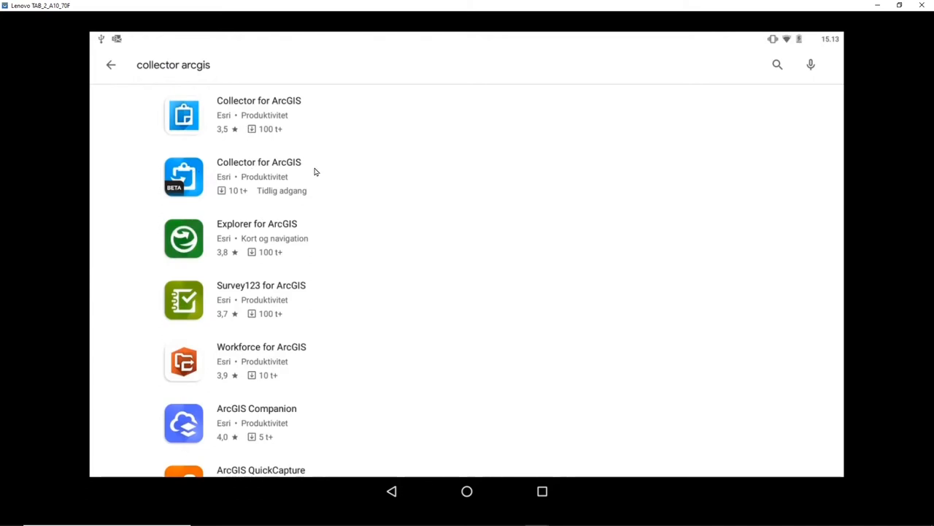
pyautogui.moveTo(232, 165)
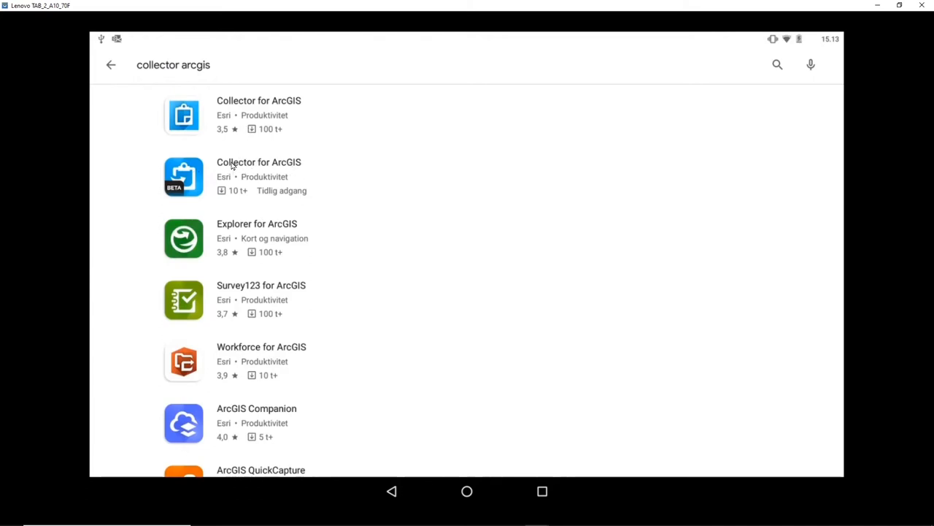
pyautogui.moveTo(286, 113)
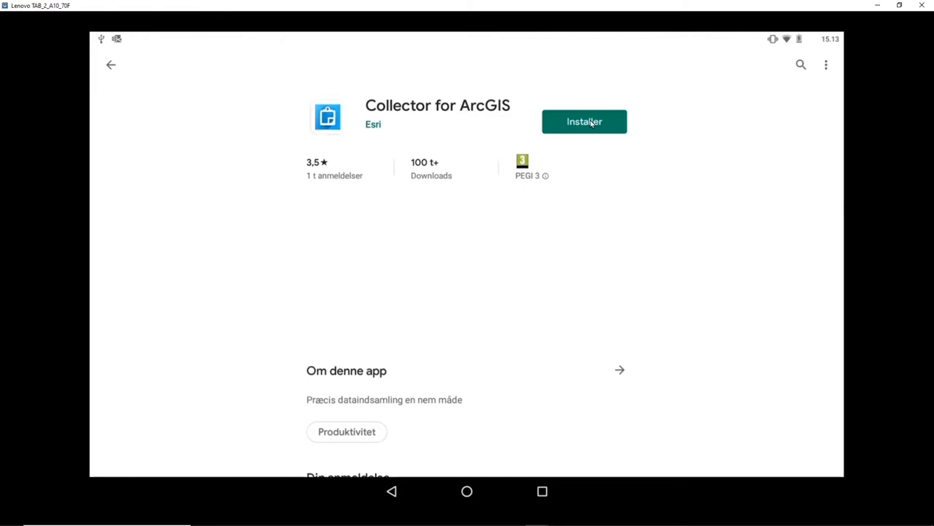
# Install Collector for ArcGIS, accepting the requested permissions.
pyautogui.click(584, 121)
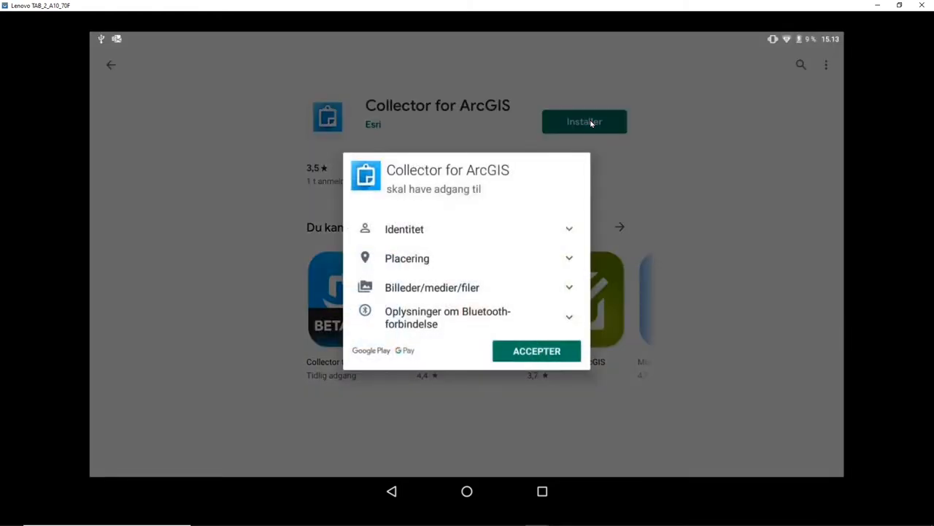
pyautogui.moveTo(384, 236)
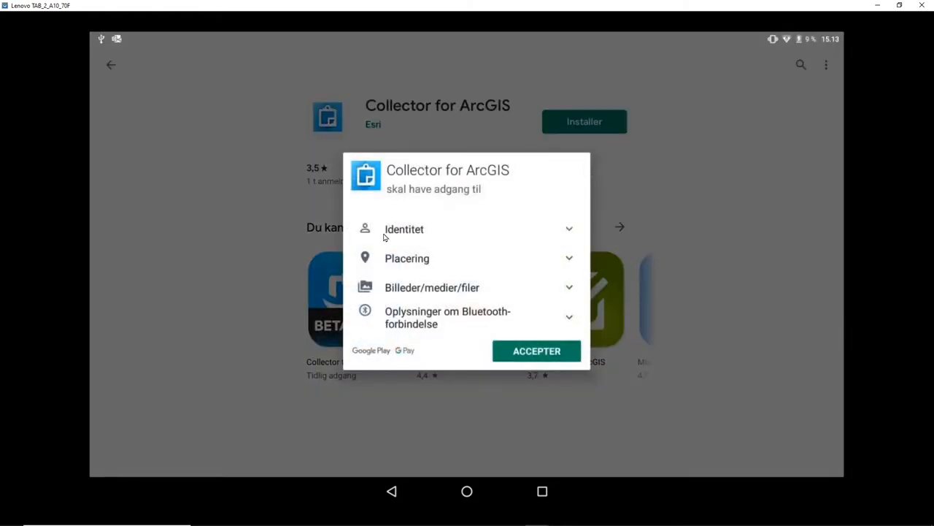
pyautogui.moveTo(431, 260)
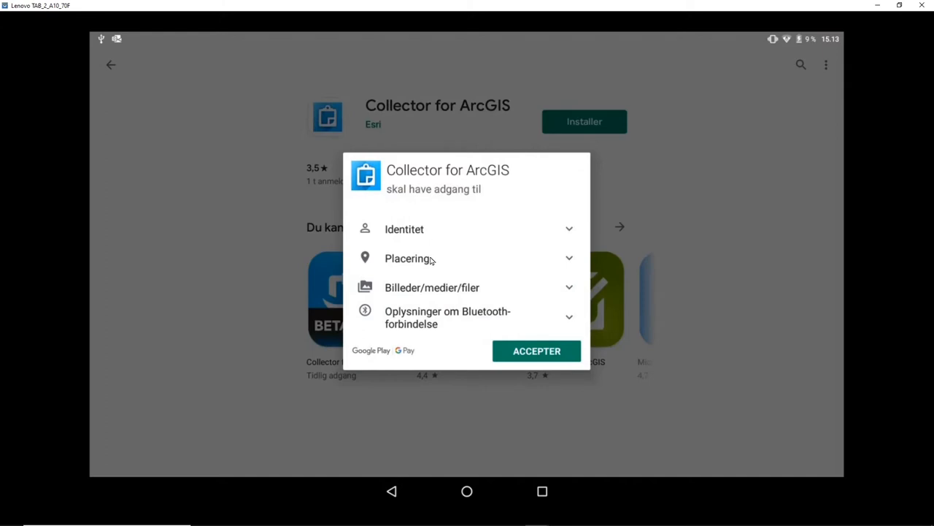
pyautogui.moveTo(551, 267)
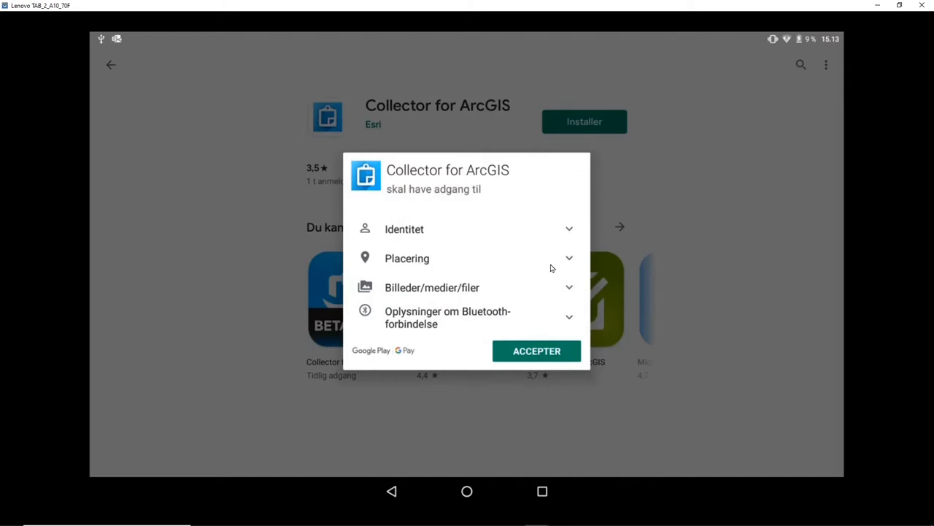
pyautogui.moveTo(448, 264)
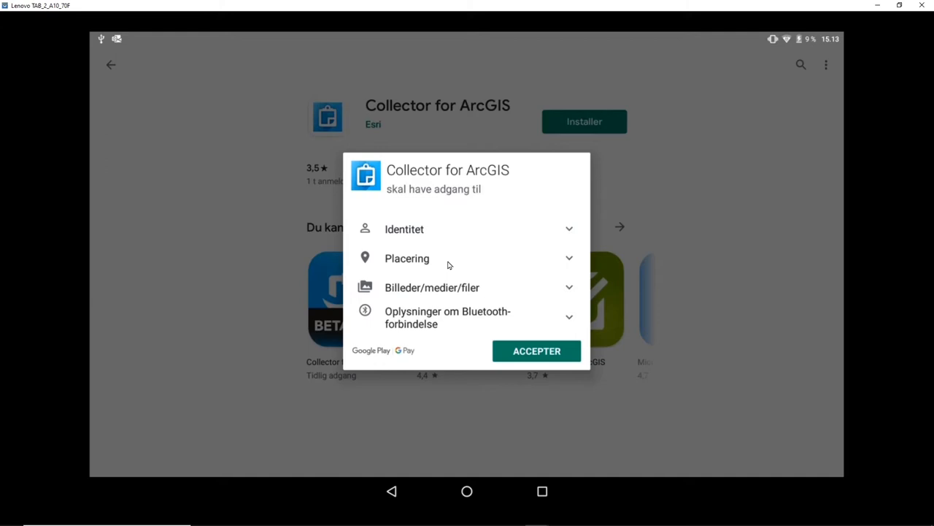
pyautogui.moveTo(568, 290)
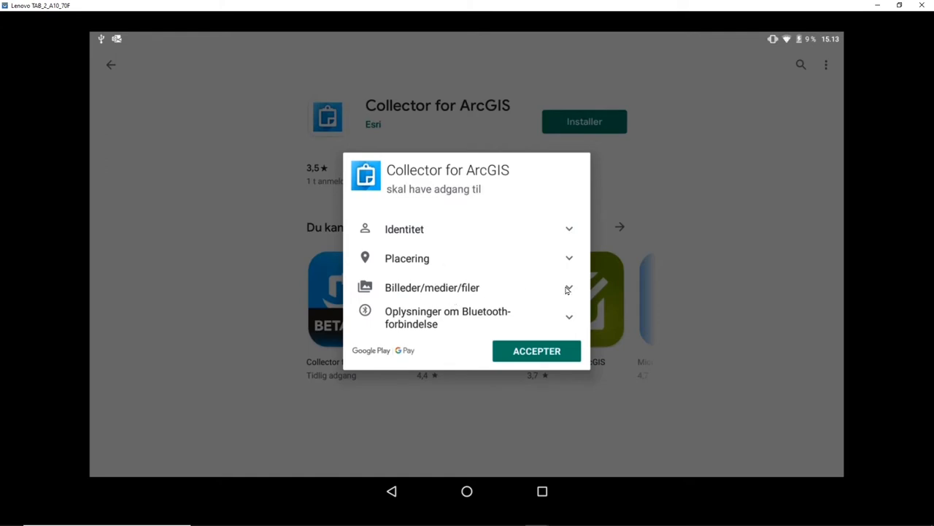
pyautogui.moveTo(548, 293)
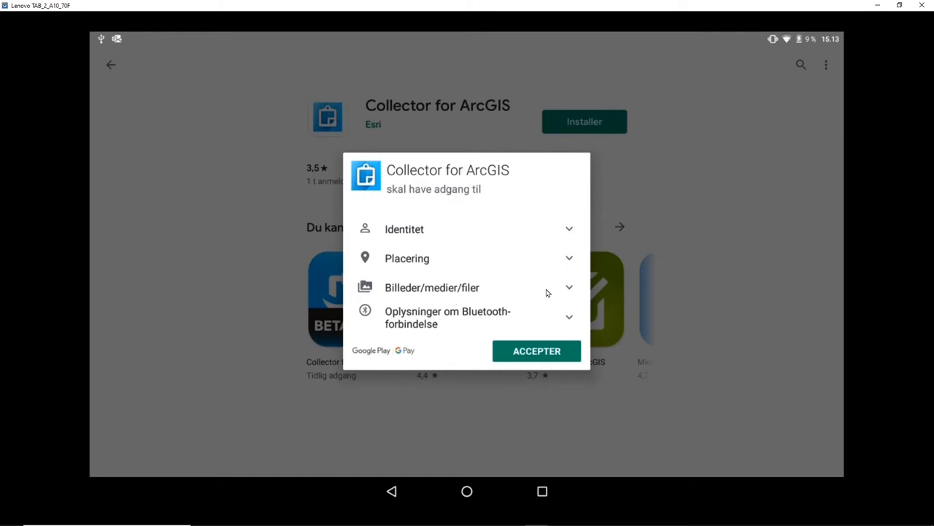
pyautogui.moveTo(560, 321)
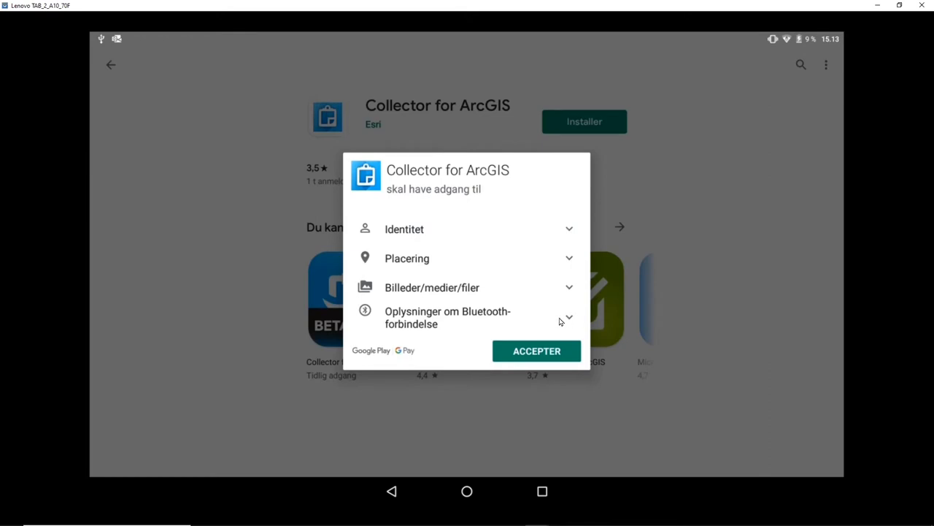
pyautogui.moveTo(496, 305)
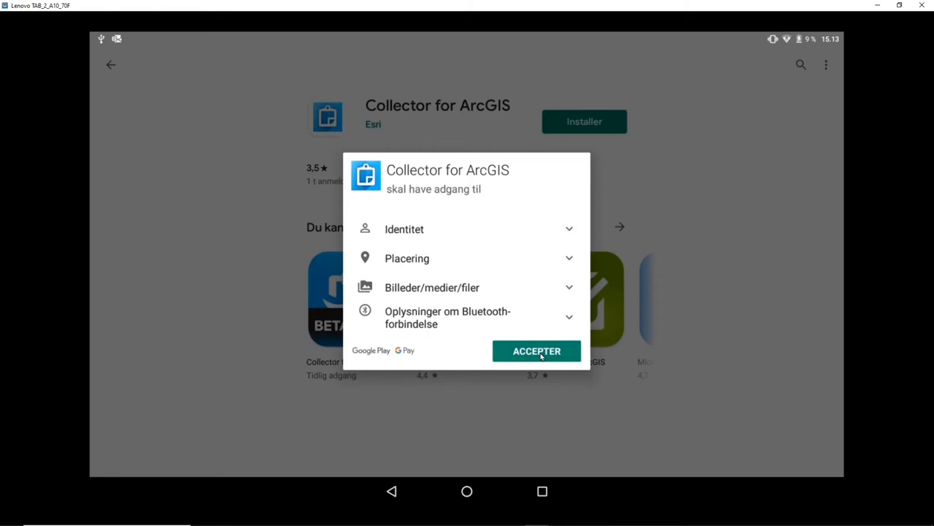
pyautogui.click(537, 350)
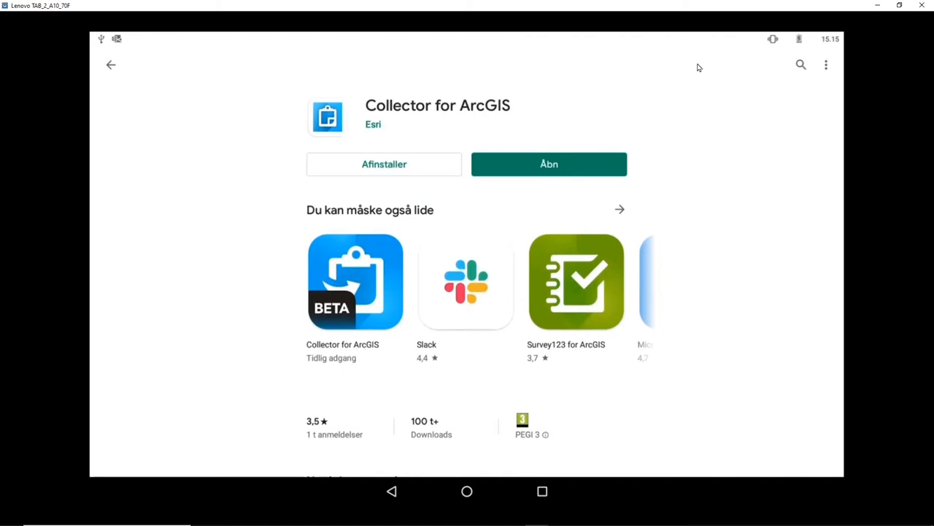
pyautogui.moveTo(656, 95)
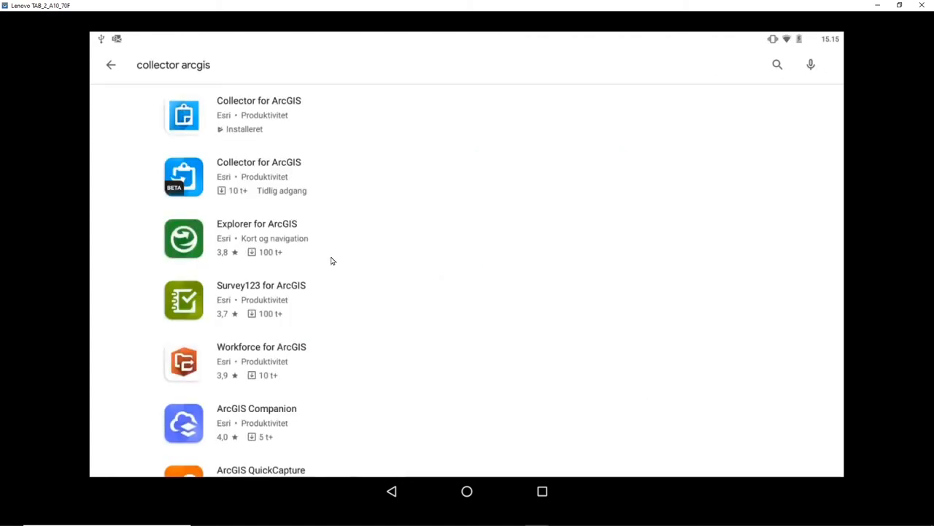
# Clear the Play Store and Google search from recent apps and launch Collector for ArcGIS.
pyautogui.click(542, 490)
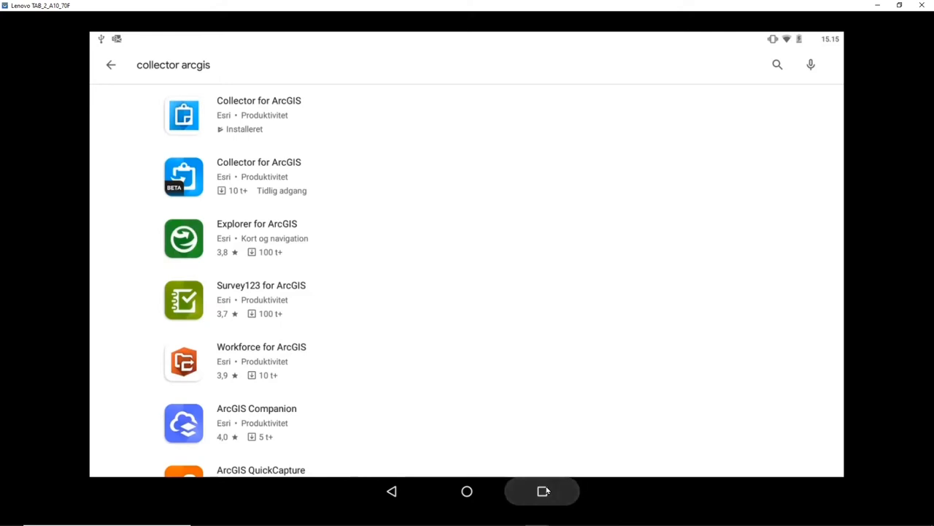
pyautogui.click(543, 491)
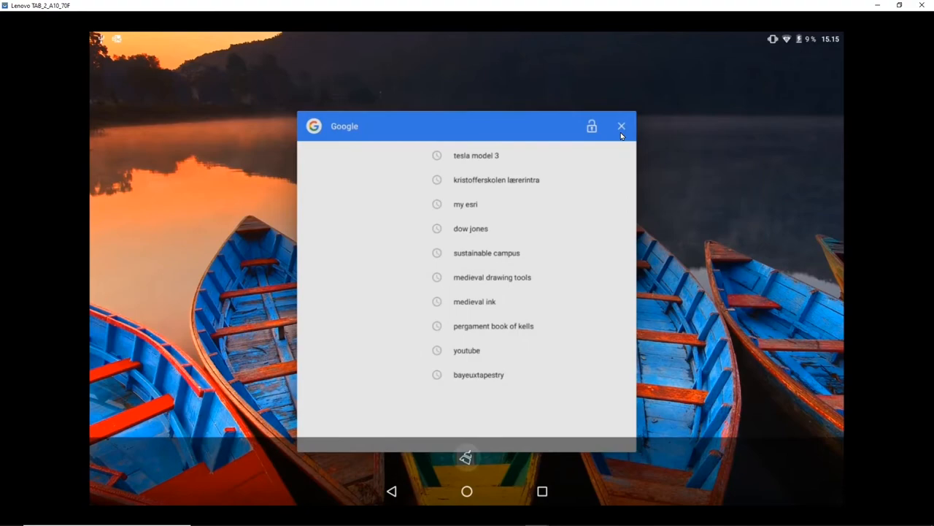
pyautogui.click(621, 126)
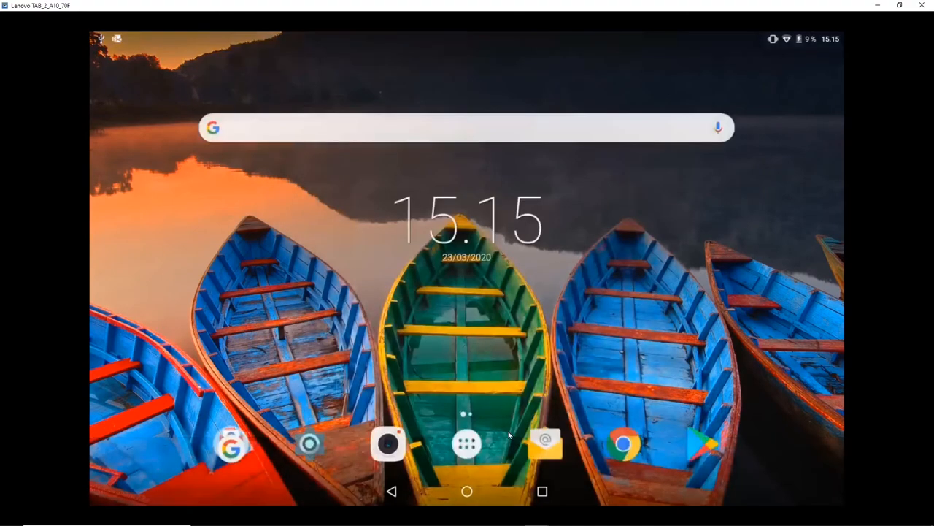
pyautogui.click(466, 443)
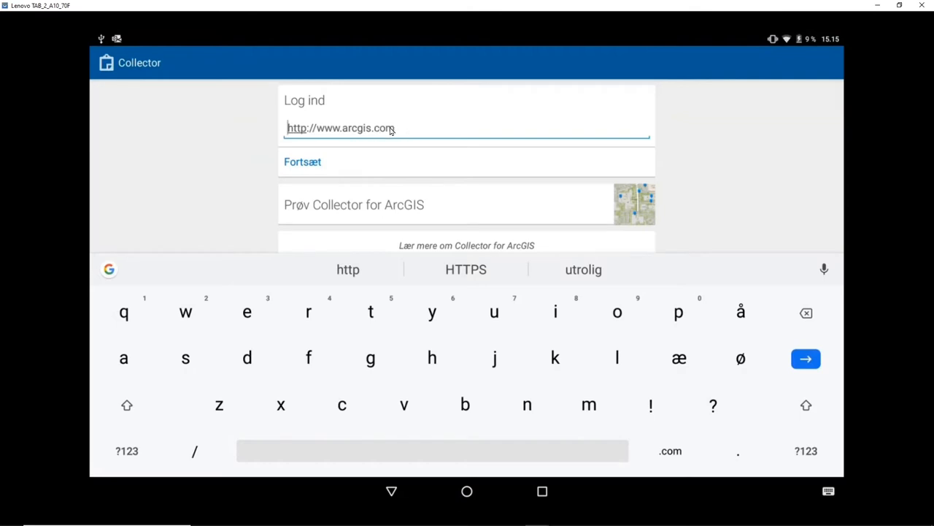
pyautogui.moveTo(335, 163)
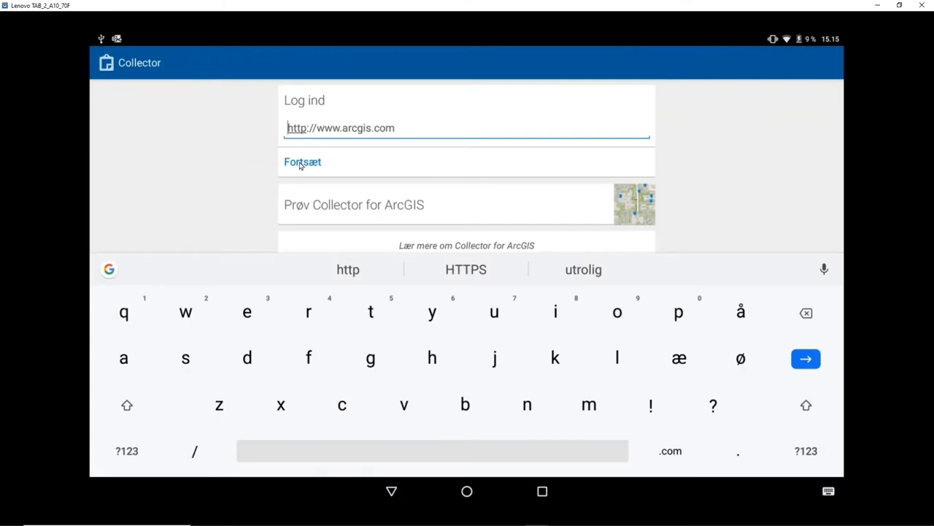
pyautogui.click(302, 161)
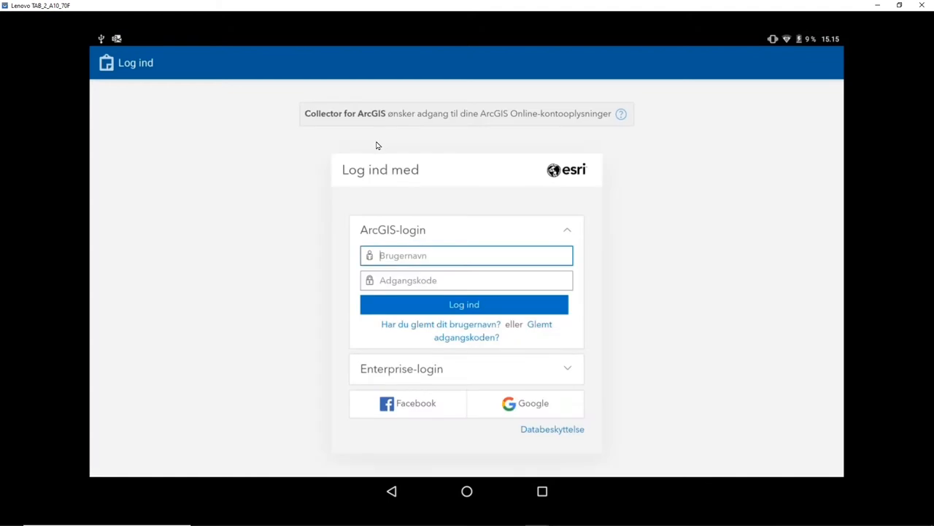
pyautogui.click(467, 255)
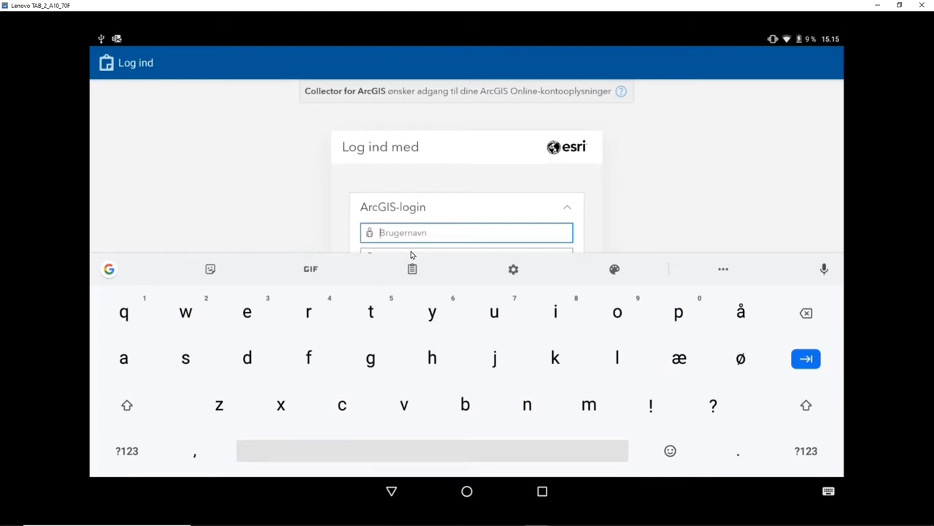
pyautogui.write('Ru')
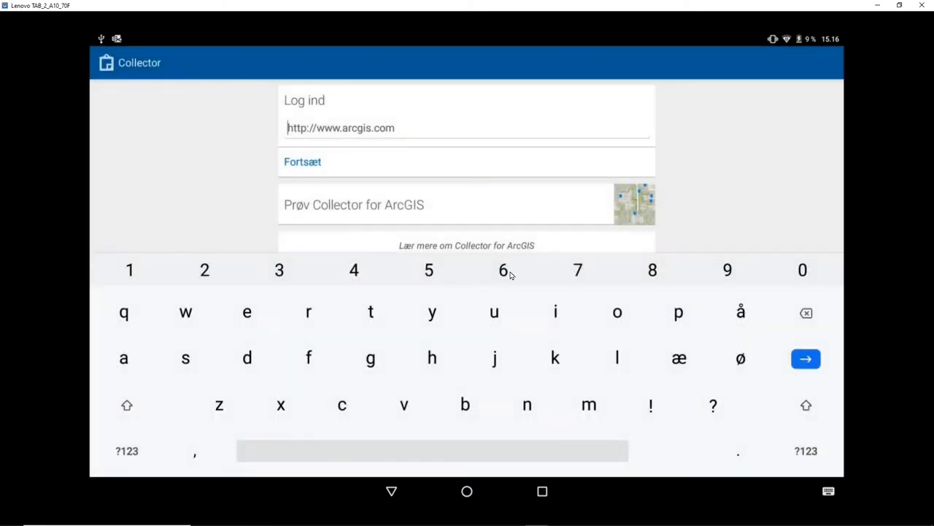
# Finish signing in and switch the map list from on-device maps to all maps.
pyautogui.click(805, 358)
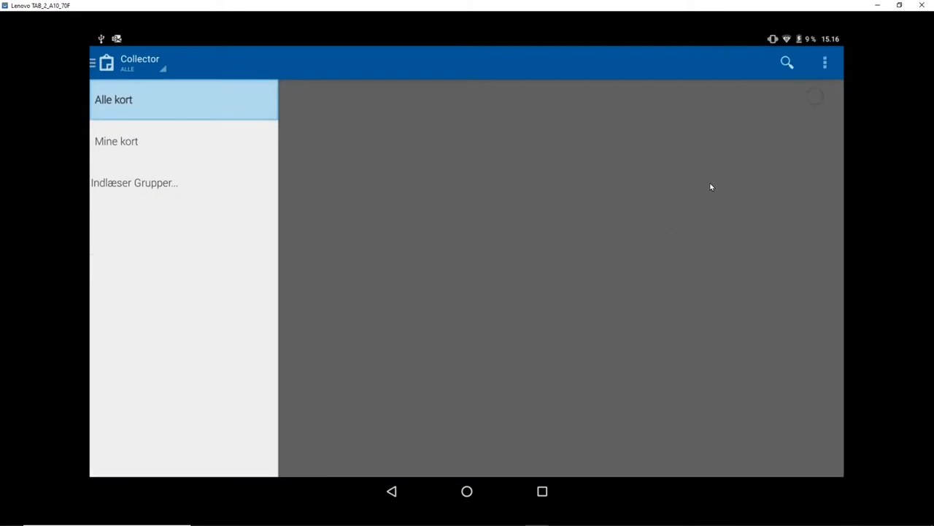
pyautogui.moveTo(724, 189)
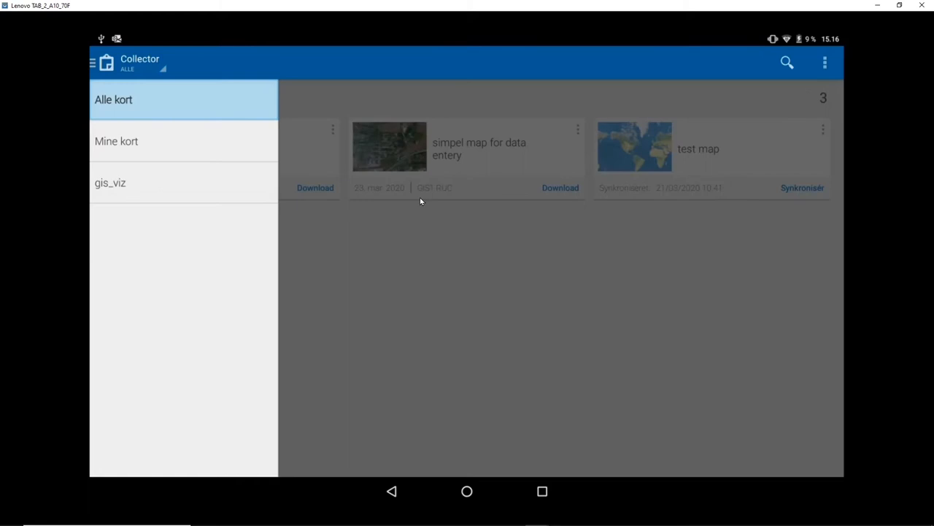
pyautogui.moveTo(145, 180)
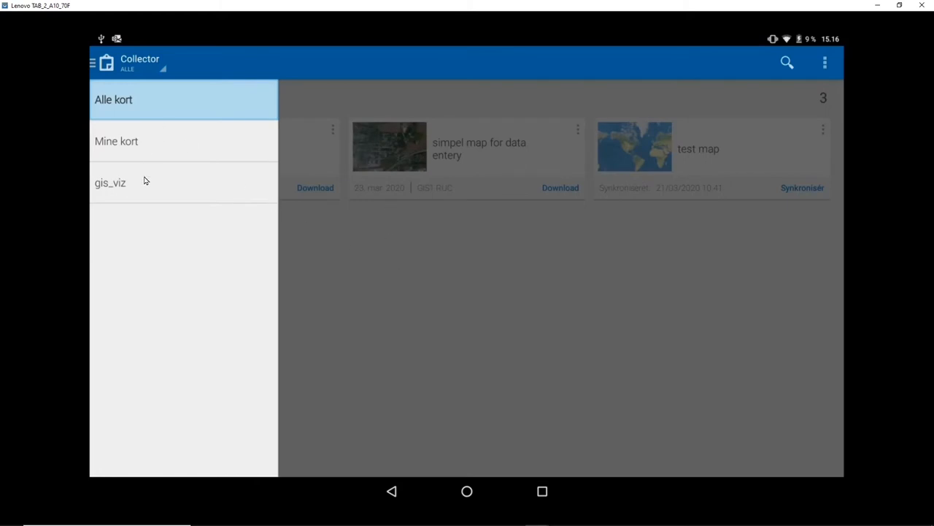
pyautogui.moveTo(350, 240)
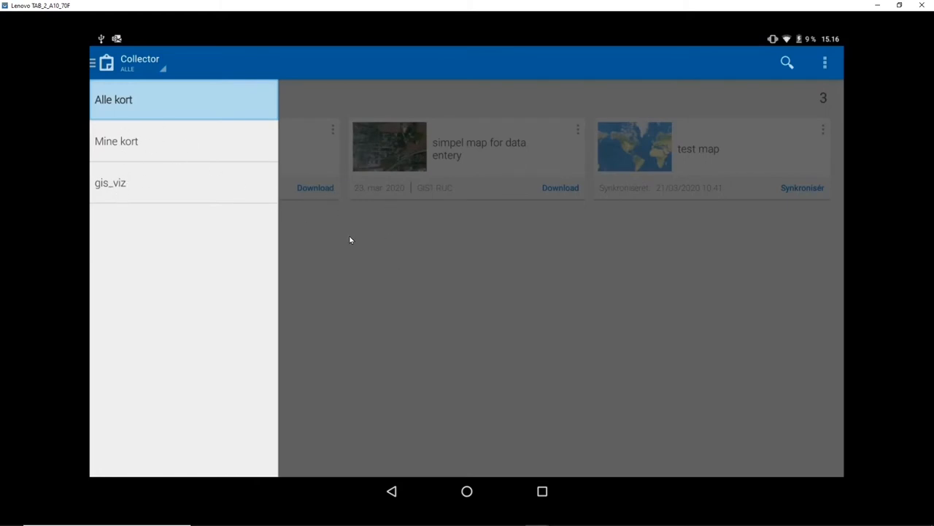
pyautogui.click(142, 64)
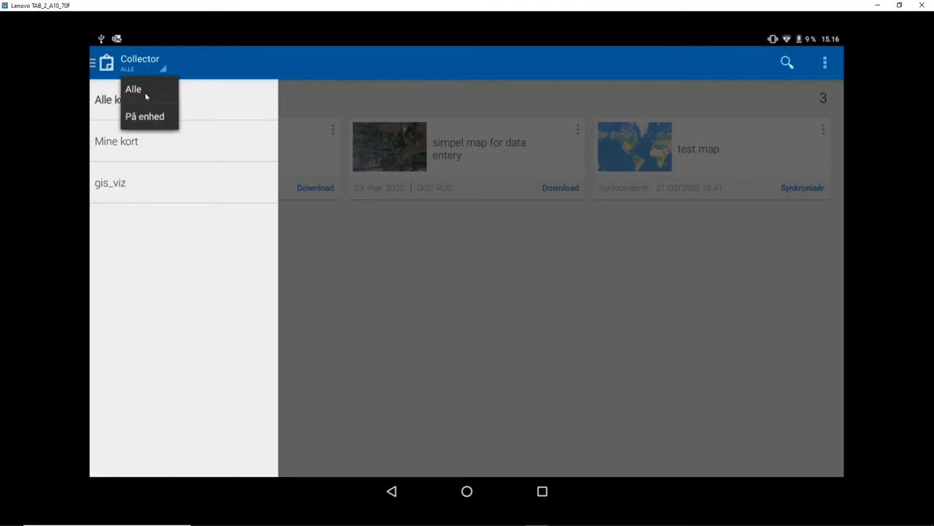
pyautogui.click(133, 88)
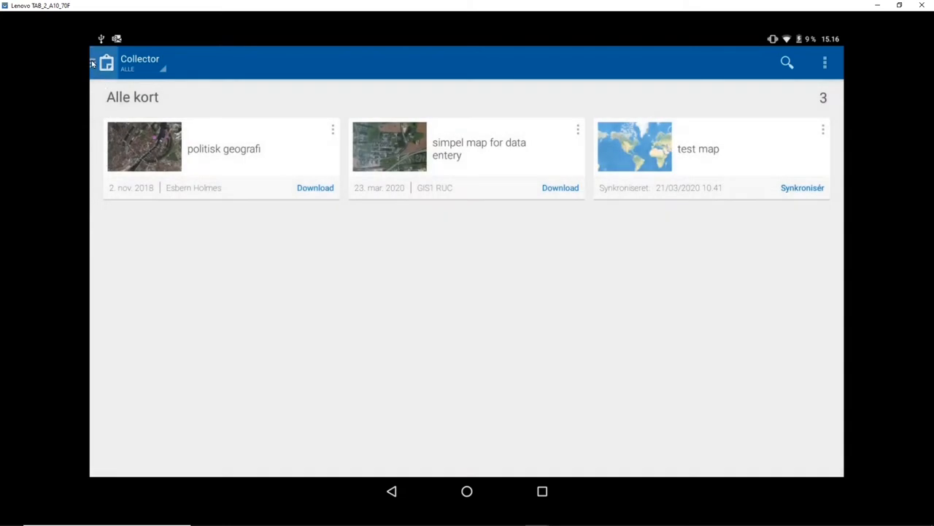
# Filter the list to Mine kort, leaving only 'simpel map for data entery'.
pyautogui.click(93, 63)
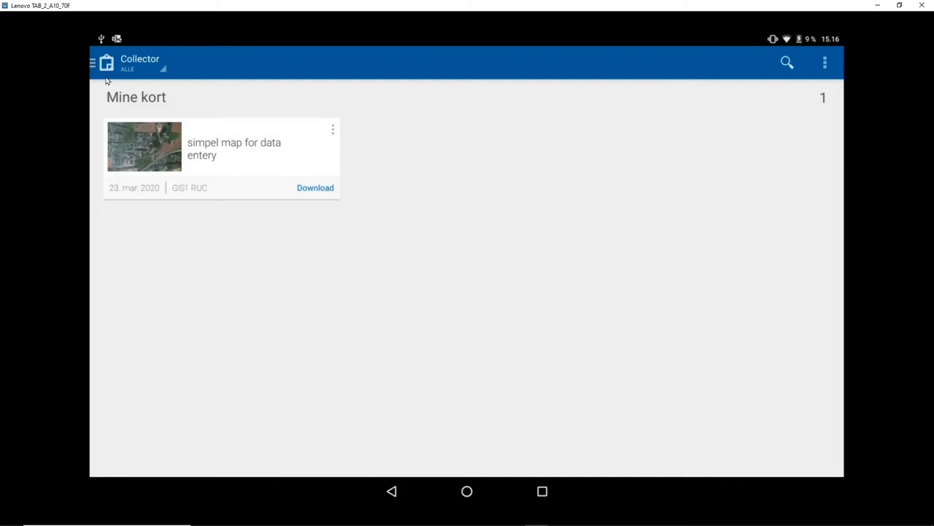
pyautogui.click(93, 63)
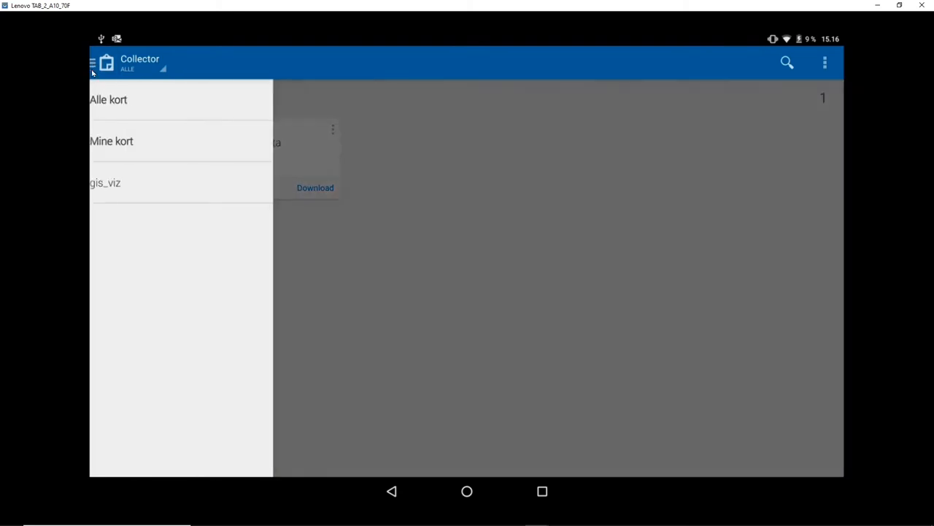
pyautogui.click(105, 183)
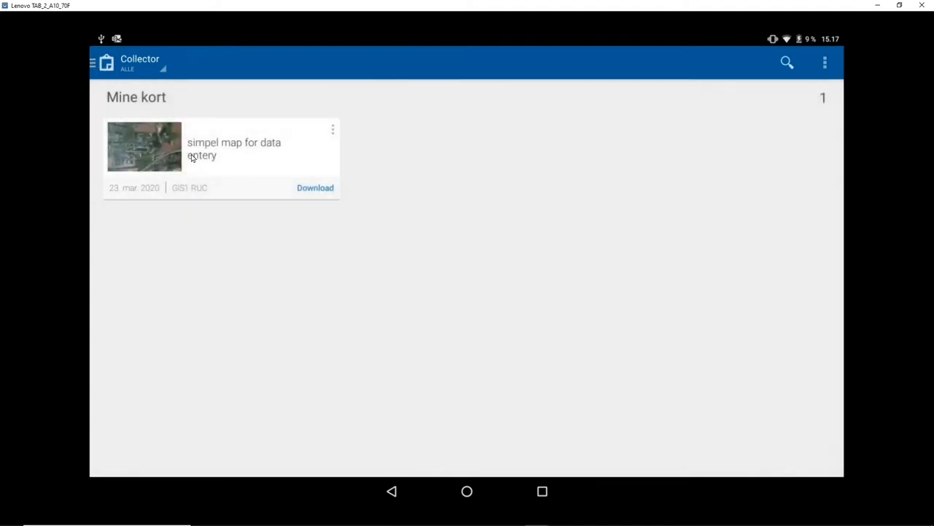
pyautogui.moveTo(287, 173)
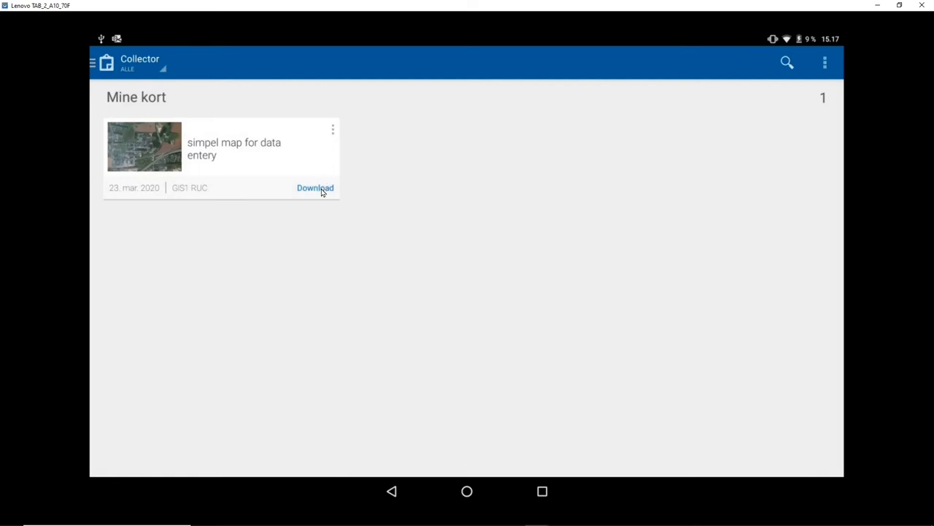
# Start the offline download with a new imagery basemap and accept the work area (122MB estimate).
pyautogui.click(314, 188)
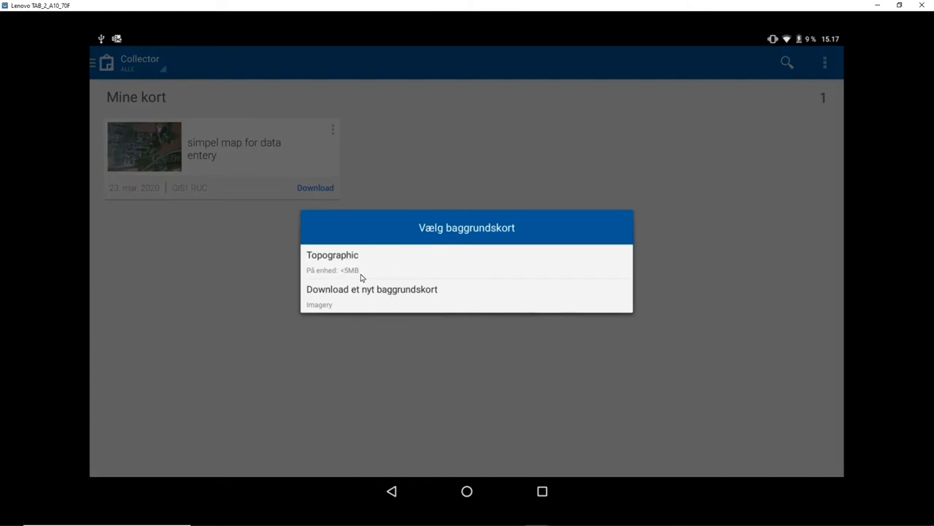
pyautogui.moveTo(409, 295)
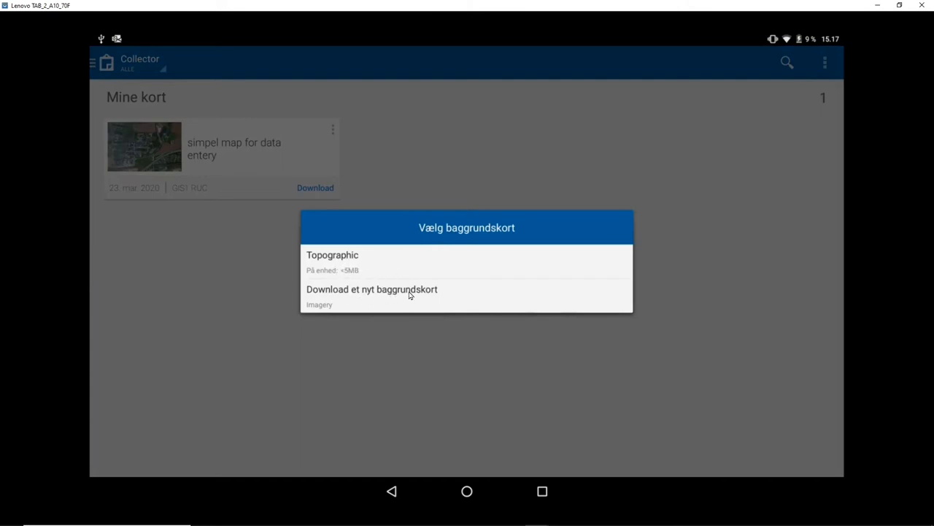
pyautogui.click(371, 289)
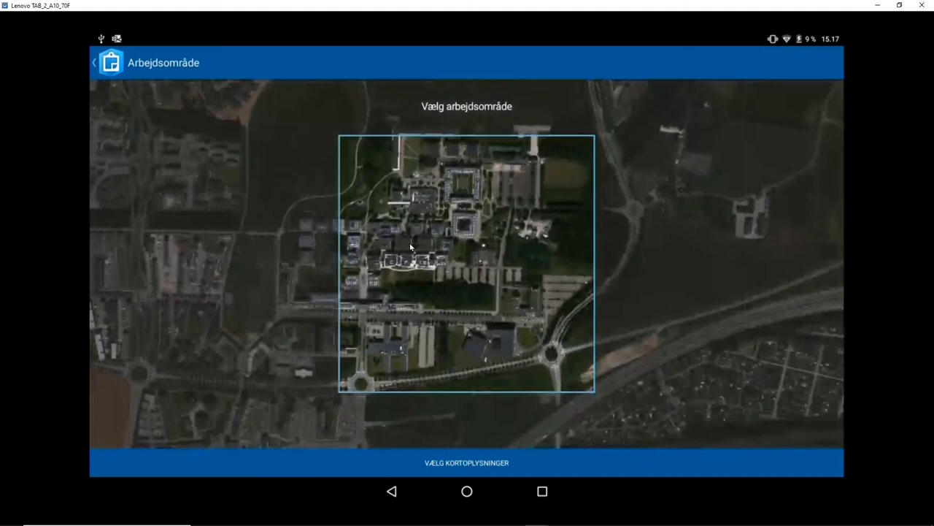
pyautogui.moveTo(480, 245)
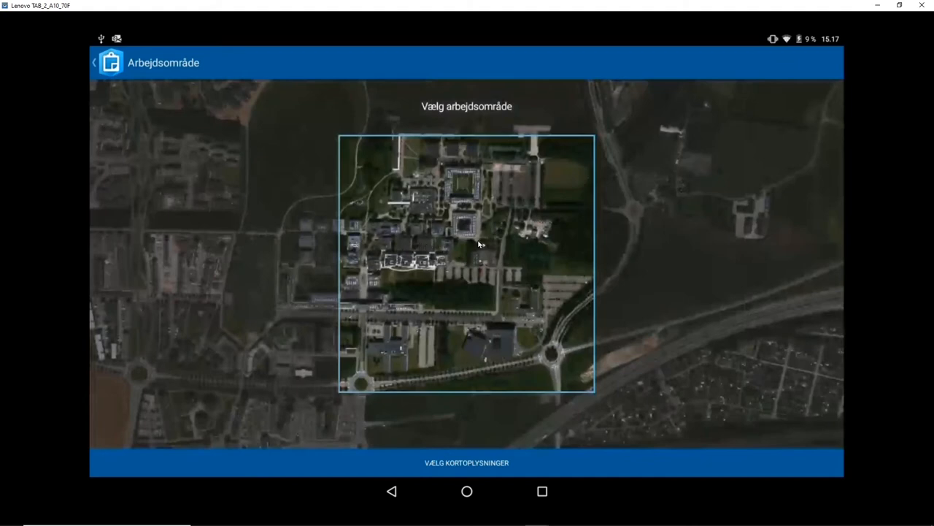
pyautogui.moveTo(473, 210)
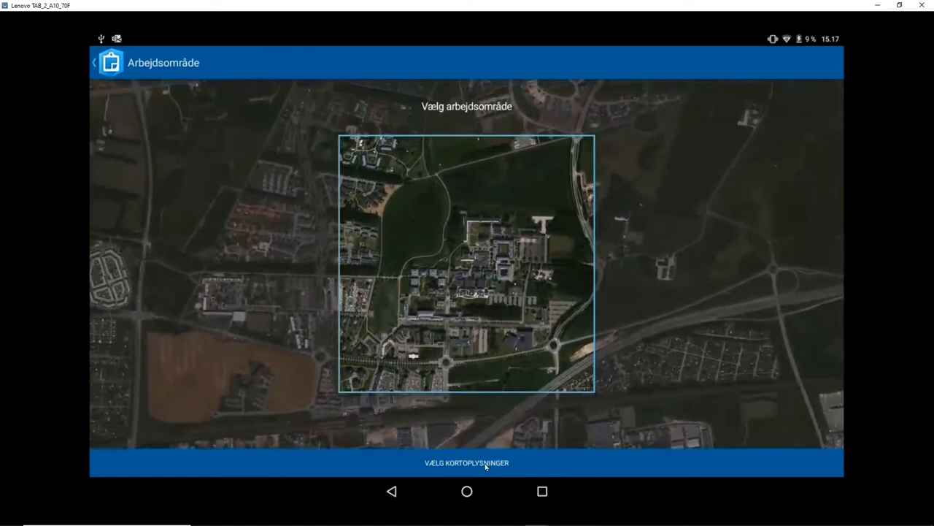
pyautogui.click(466, 462)
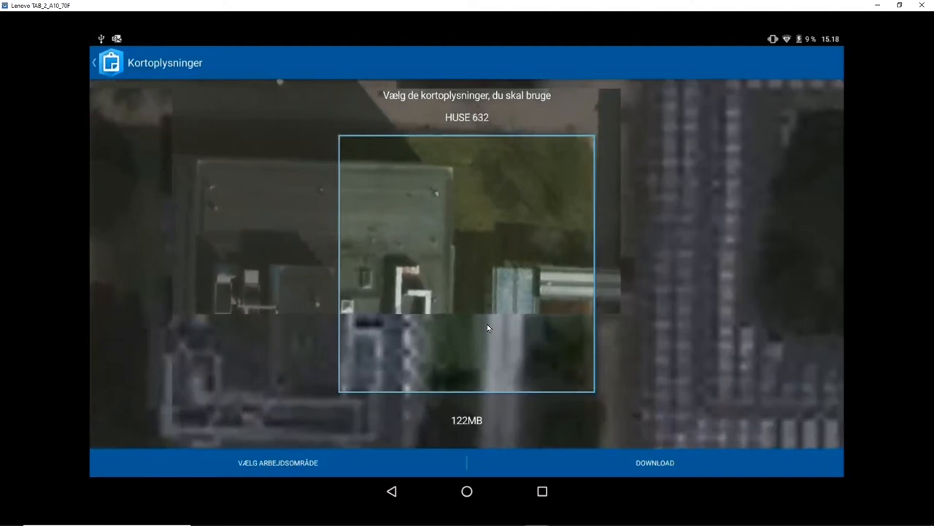
pyautogui.moveTo(655, 462)
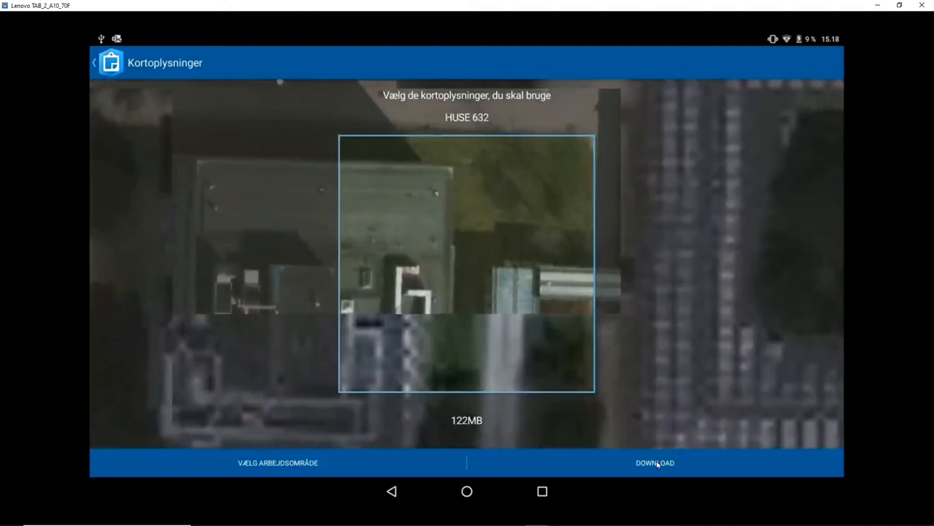
# Download the map to the device at the kept 122MB detail level.
pyautogui.click(655, 462)
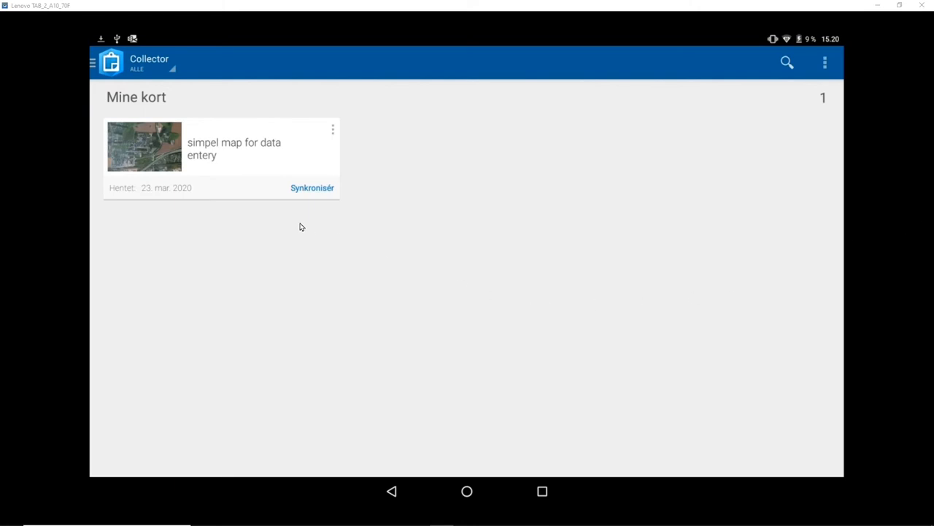
pyautogui.moveTo(279, 194)
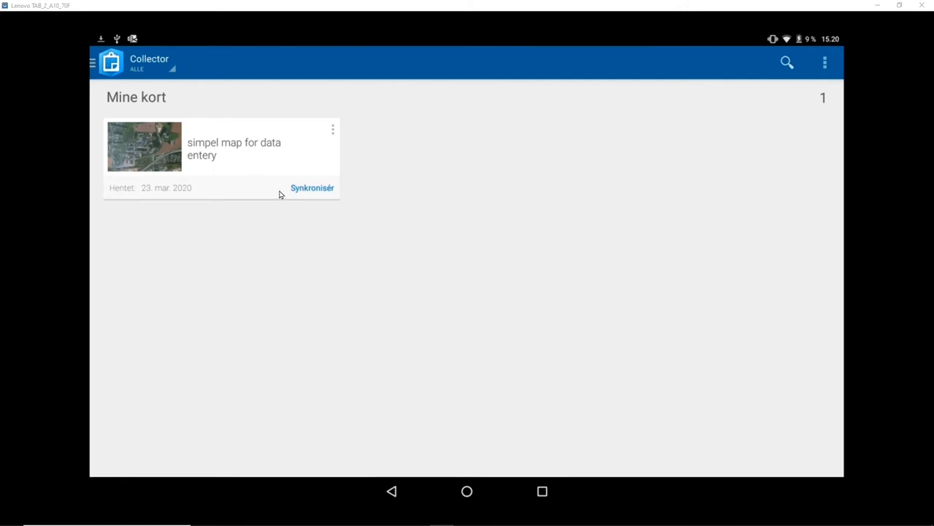
pyautogui.moveTo(331, 192)
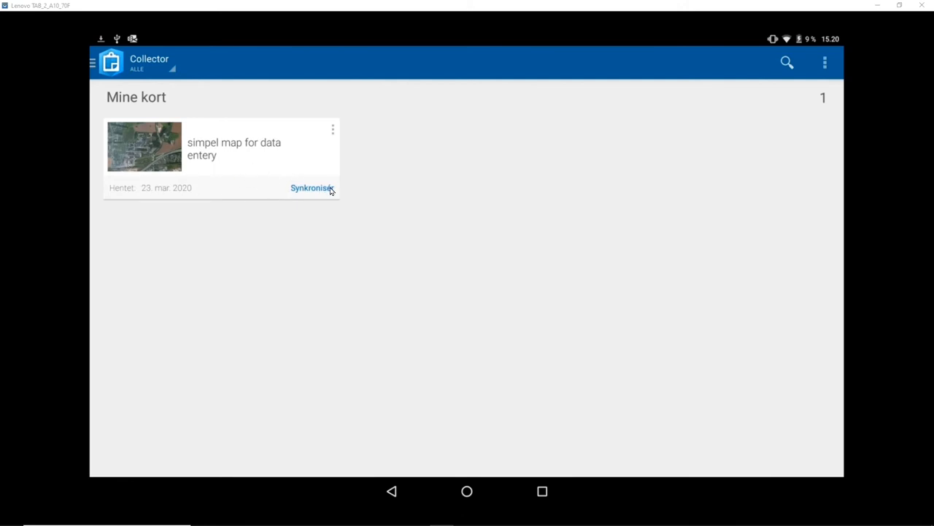
pyautogui.moveTo(283, 195)
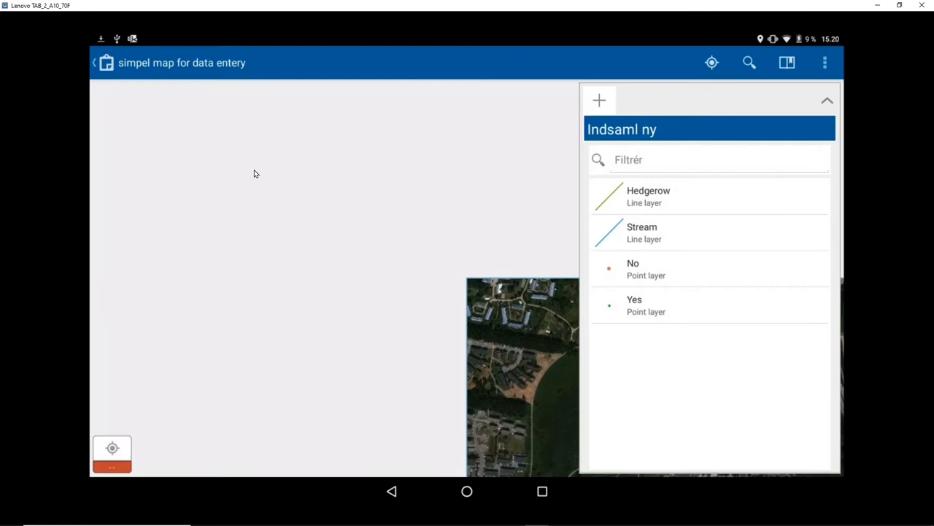
pyautogui.moveTo(526, 348)
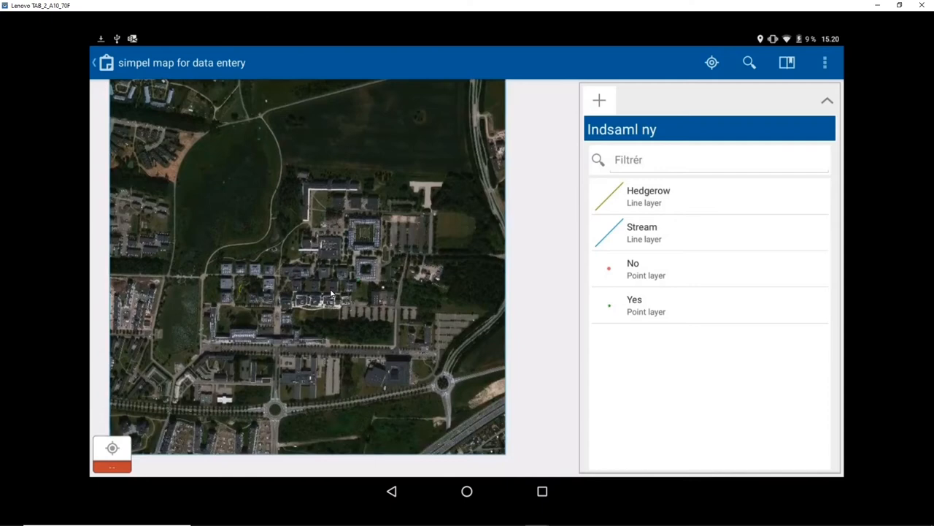
pyautogui.moveTo(432, 204)
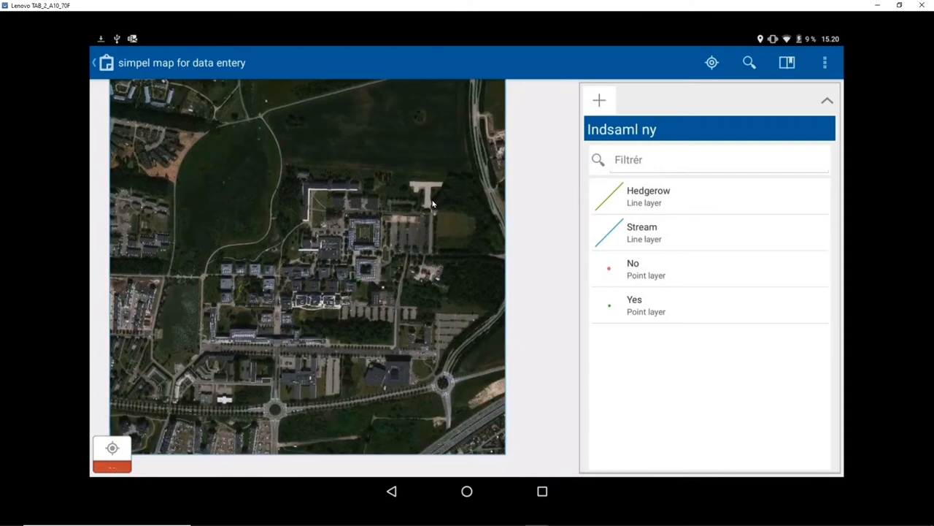
pyautogui.moveTo(712, 62)
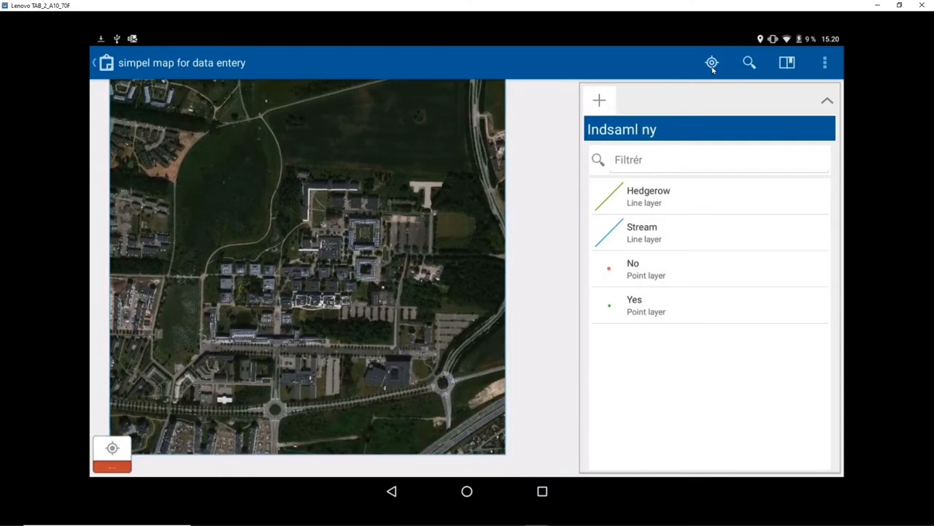
pyautogui.moveTo(686, 62)
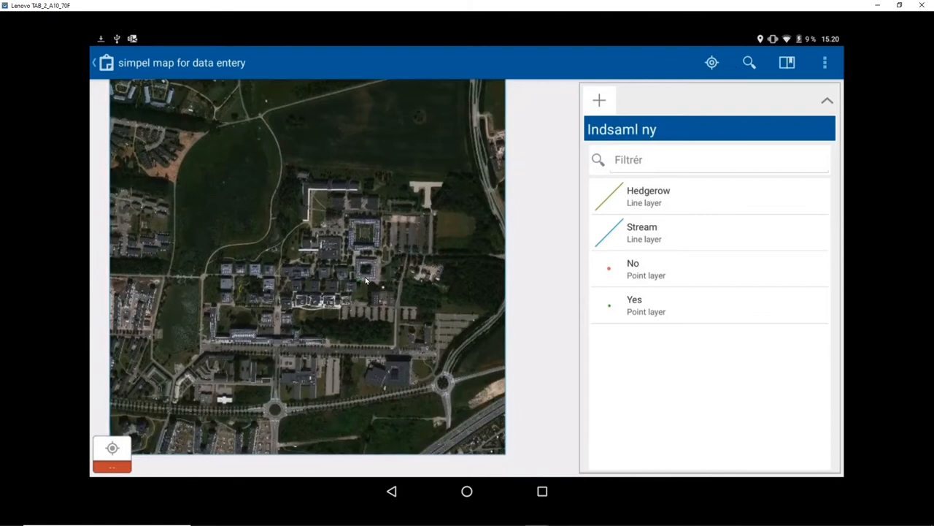
pyautogui.moveTo(333, 283)
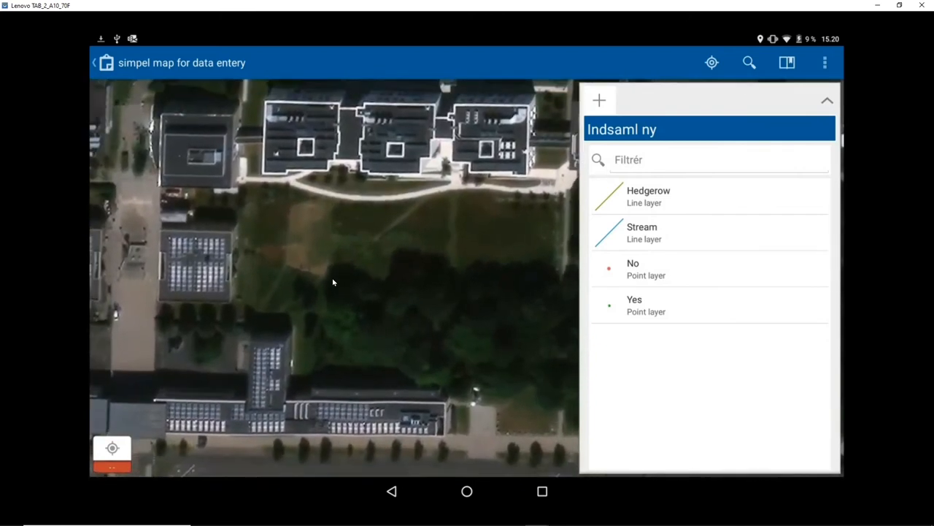
# Pan the map toward the square courtyard building on campus.
pyautogui.moveTo(332, 283); pyautogui.dragTo(276, 325)
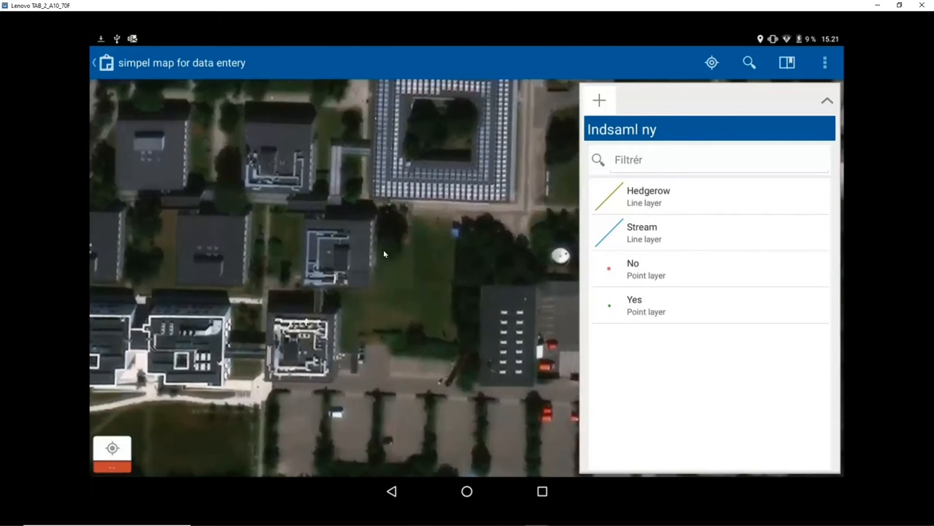
pyautogui.moveTo(298, 248)
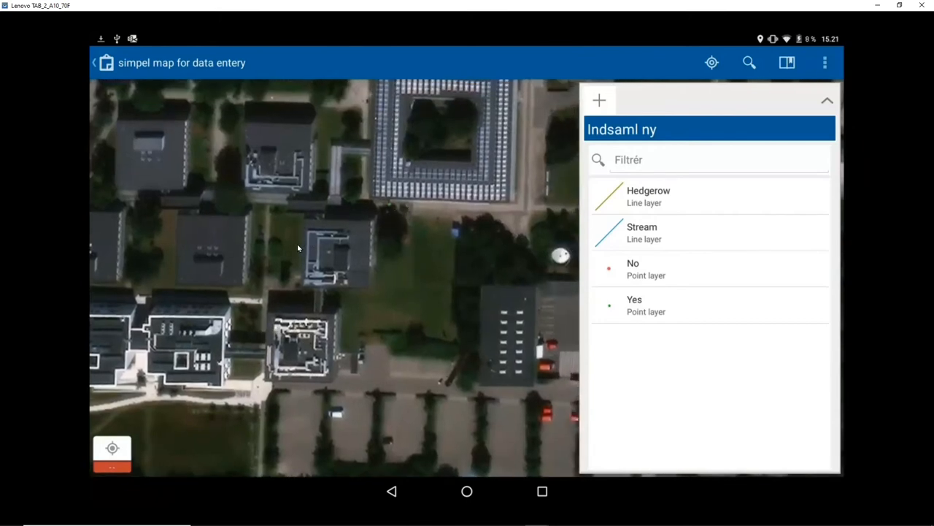
pyautogui.moveTo(394, 211)
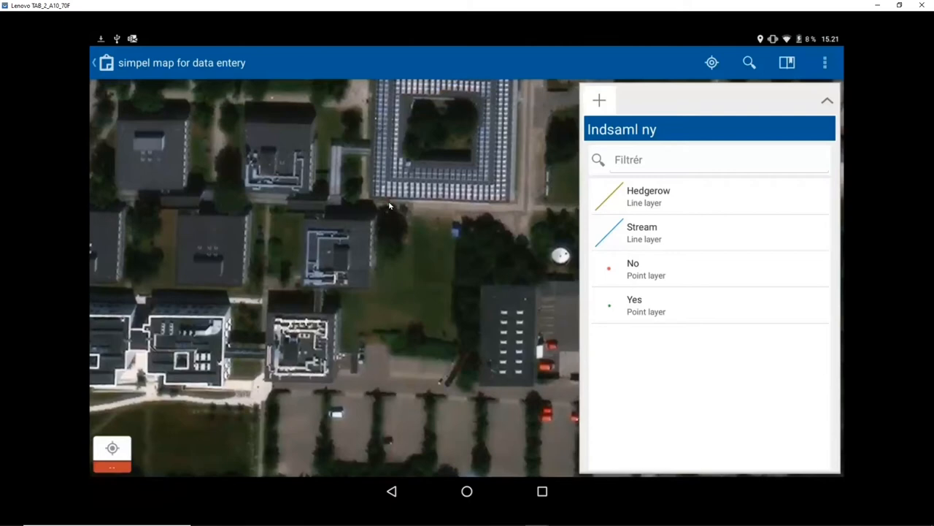
pyautogui.moveTo(437, 249)
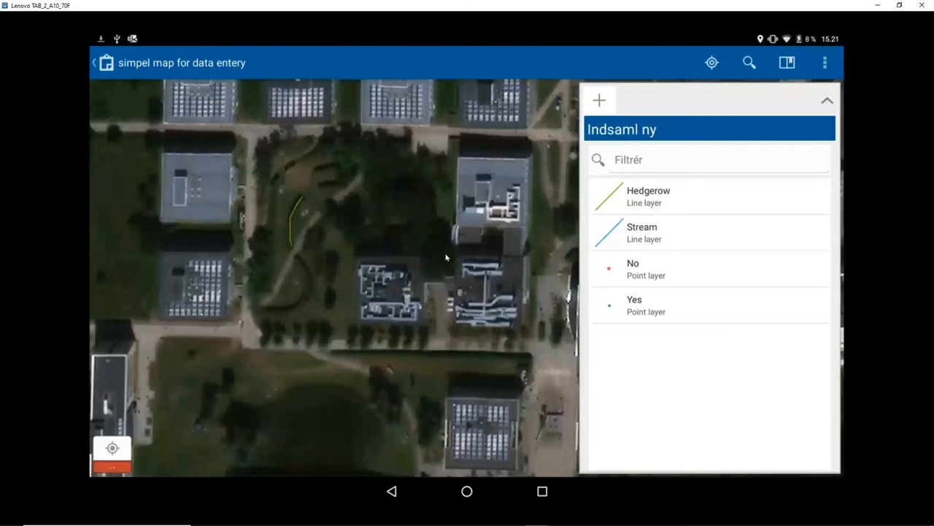
pyautogui.moveTo(602, 108)
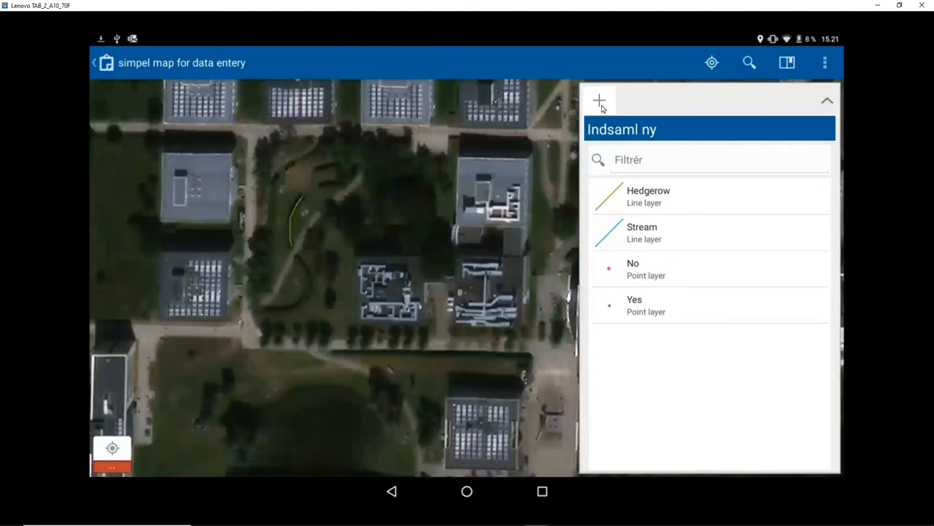
pyautogui.moveTo(625, 309)
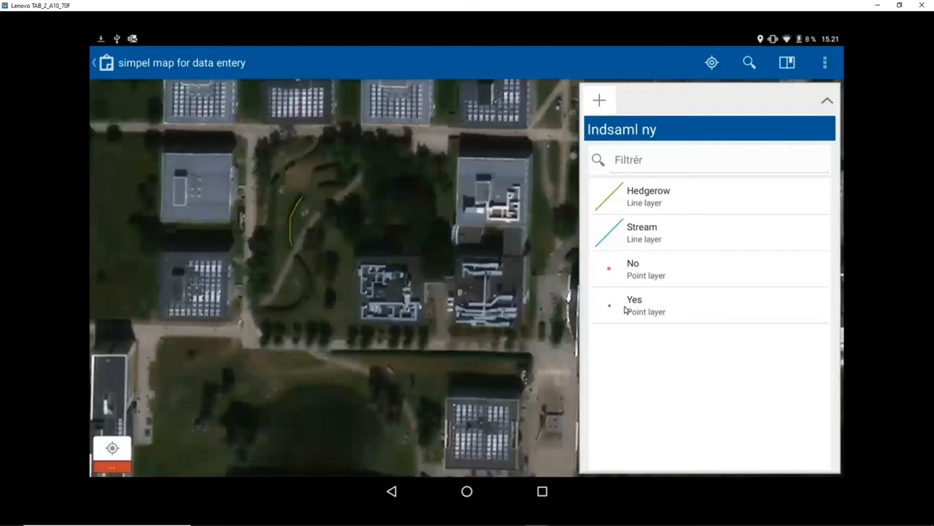
pyautogui.moveTo(631, 274)
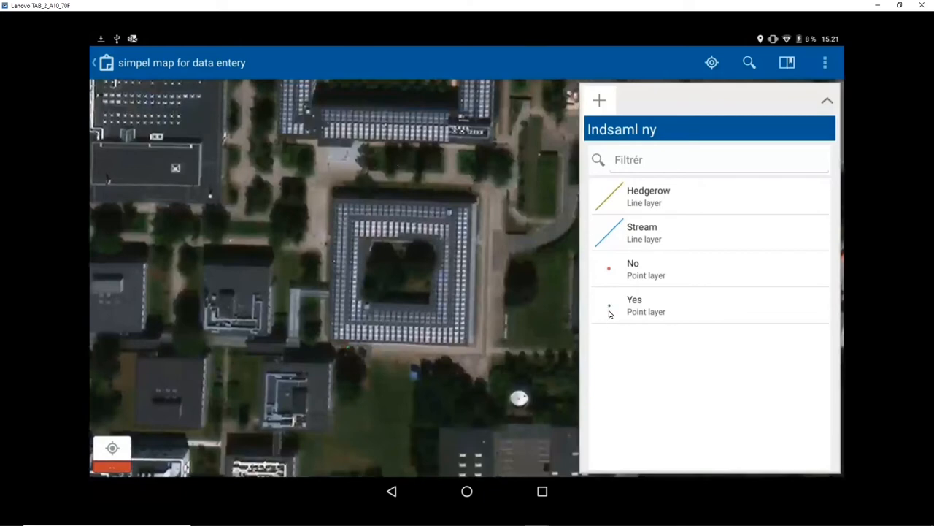
# Start a new Yes point, use the GPS location and go to location settings from the precision warning.
pyautogui.click(635, 304)
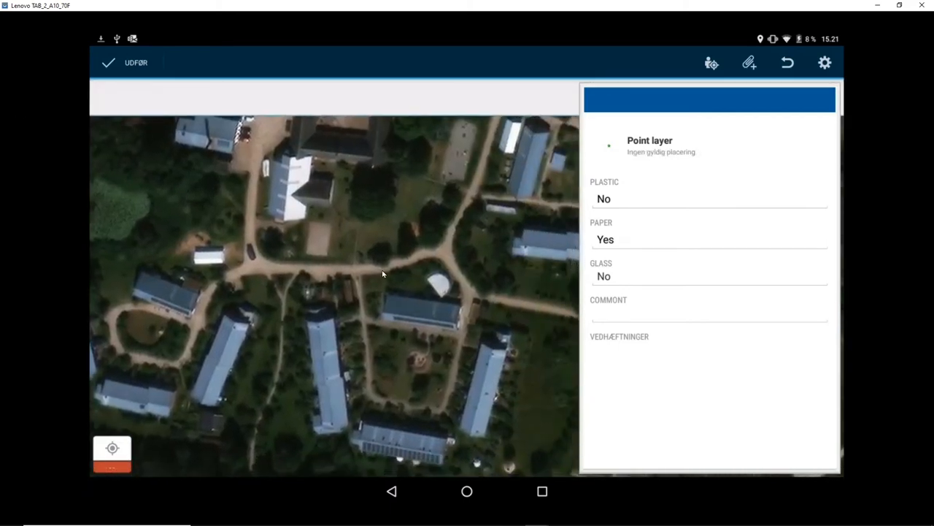
pyautogui.click(113, 447)
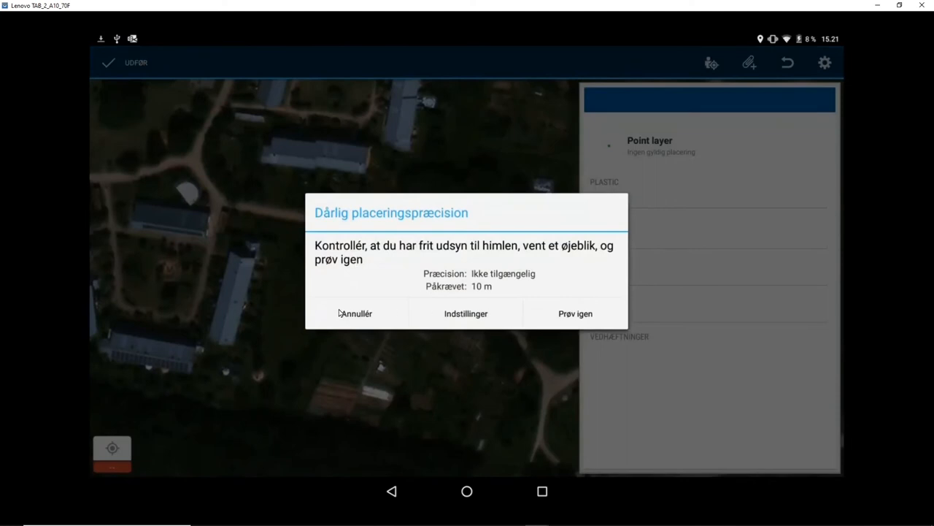
pyautogui.moveTo(472, 321)
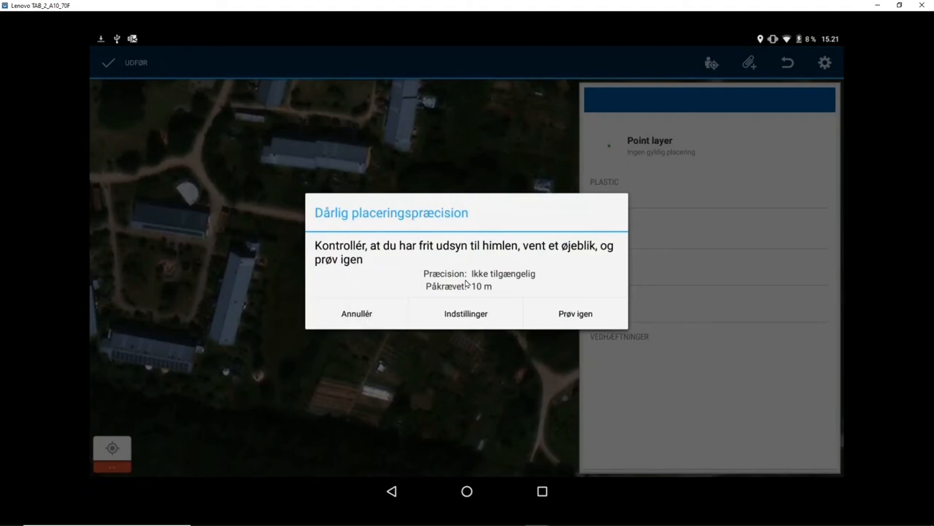
pyautogui.moveTo(619, 220)
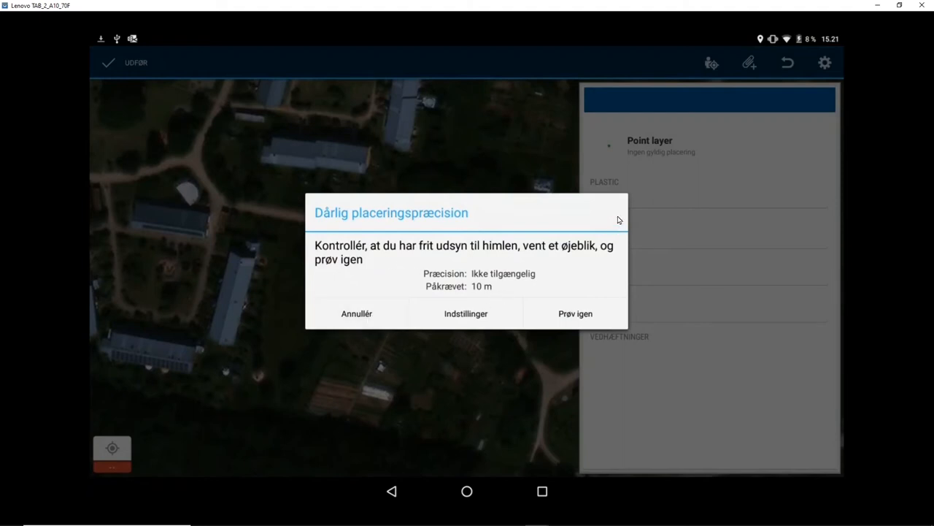
pyautogui.moveTo(466, 320)
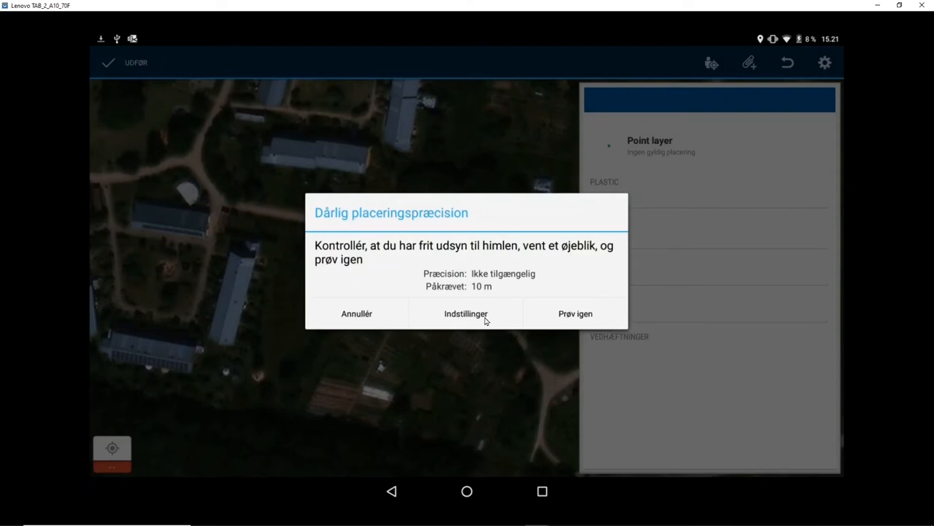
pyautogui.click(356, 313)
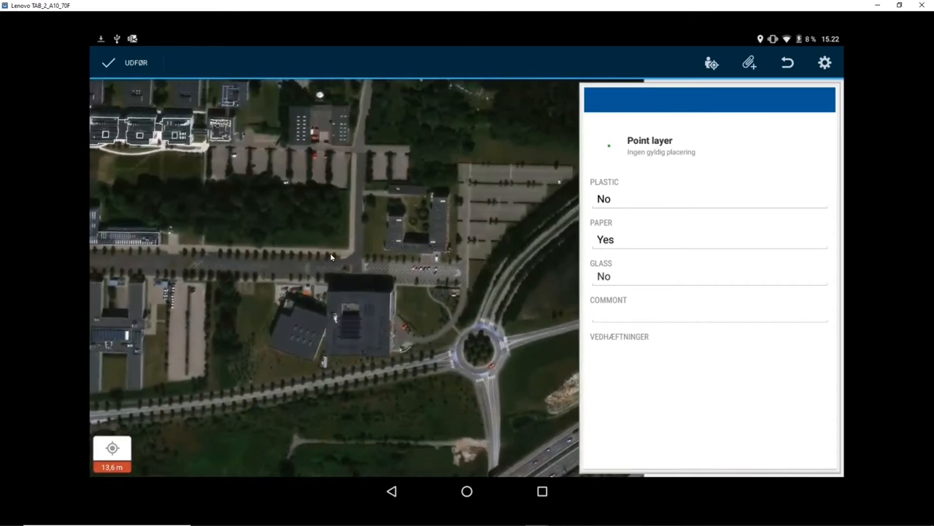
# Place the recycling point between the courtyard buildings and set Plastic to Yes.
pyautogui.moveTo(331, 256); pyautogui.dragTo(314, 232)
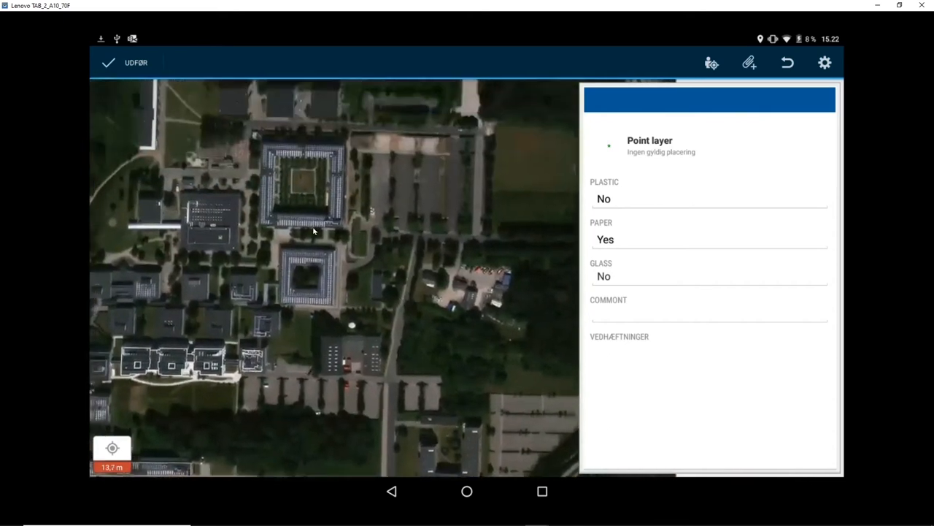
pyautogui.moveTo(301, 100)
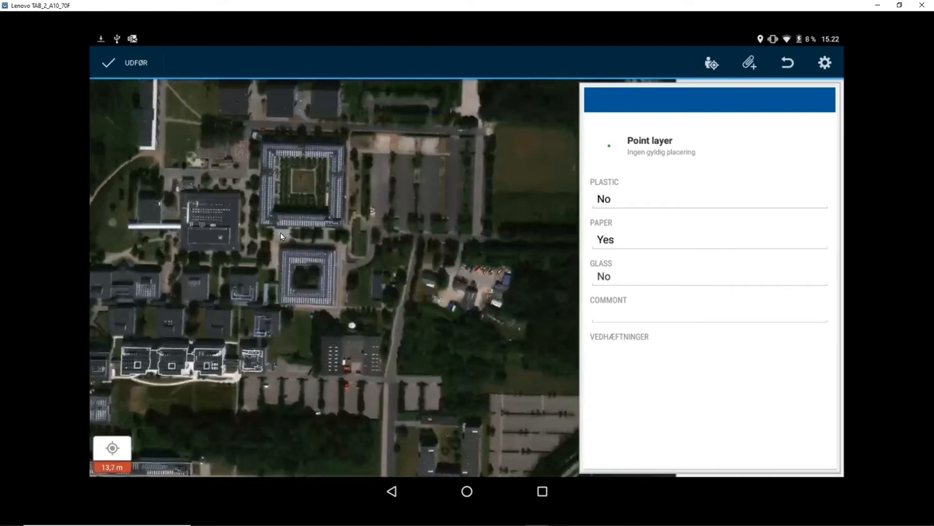
pyautogui.click(281, 232)
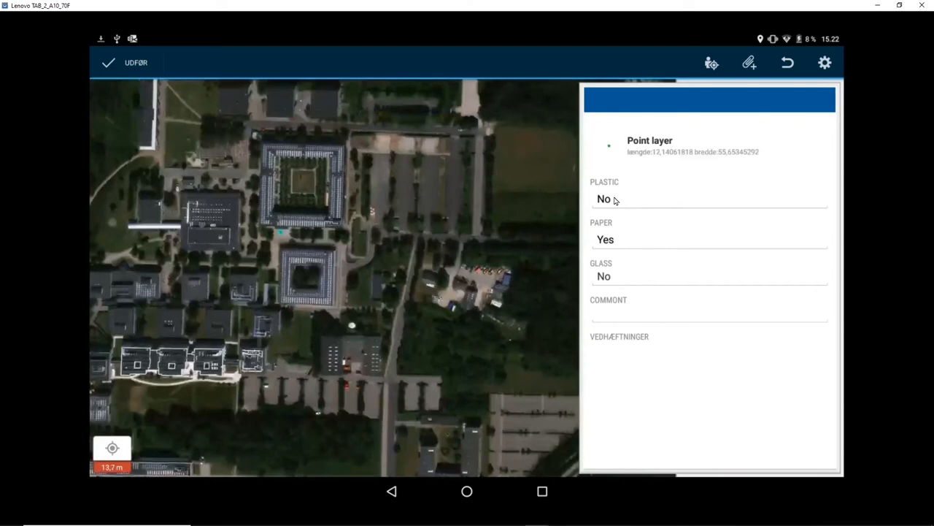
pyautogui.click(708, 198)
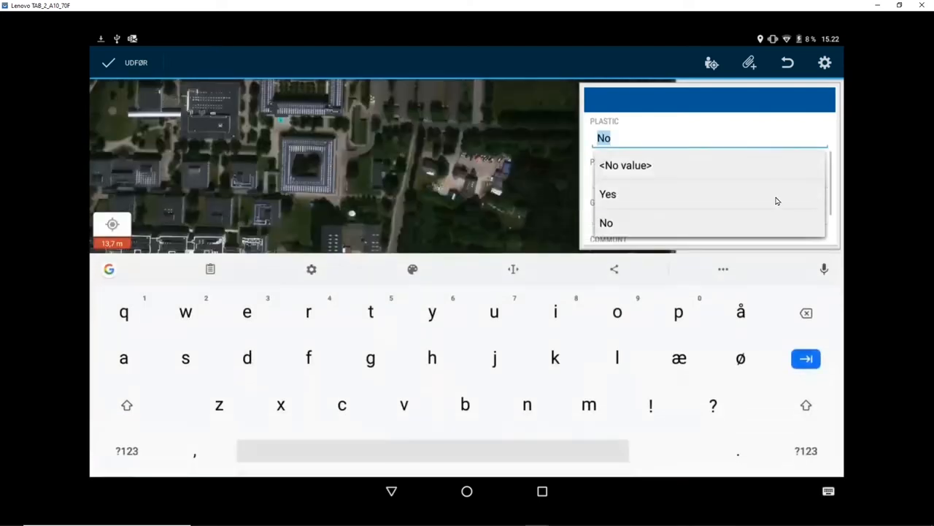
pyautogui.click(608, 194)
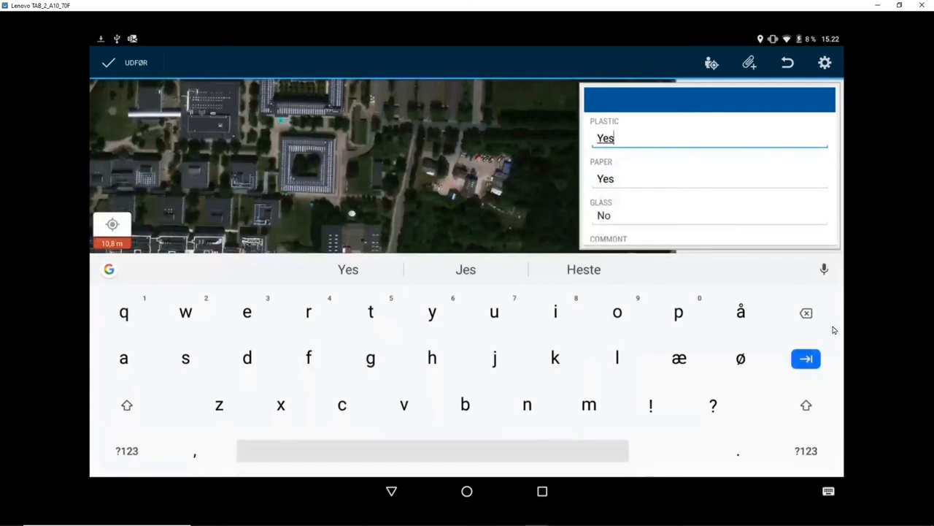
pyautogui.moveTo(727, 256)
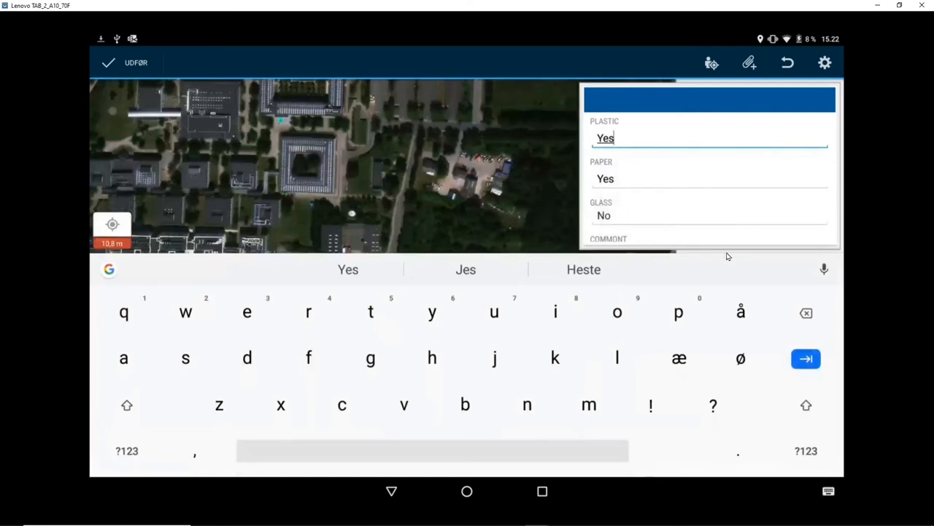
pyautogui.moveTo(655, 208)
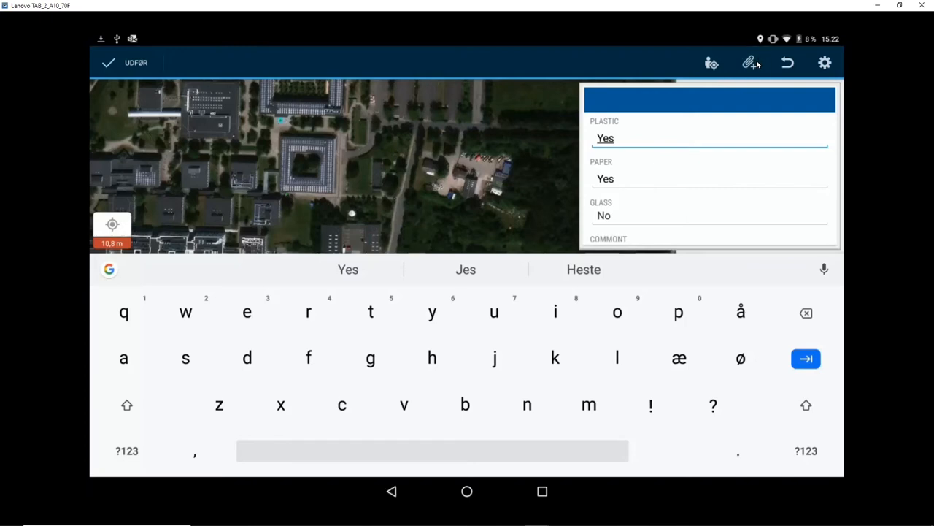
# Attach a freshly captured camera photo to the recycling point.
pyautogui.click(749, 63)
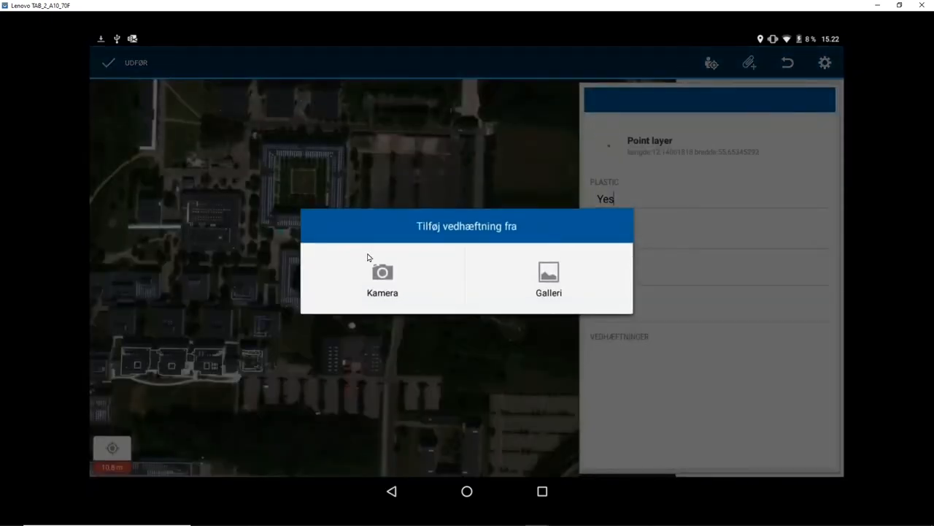
pyautogui.moveTo(382, 276)
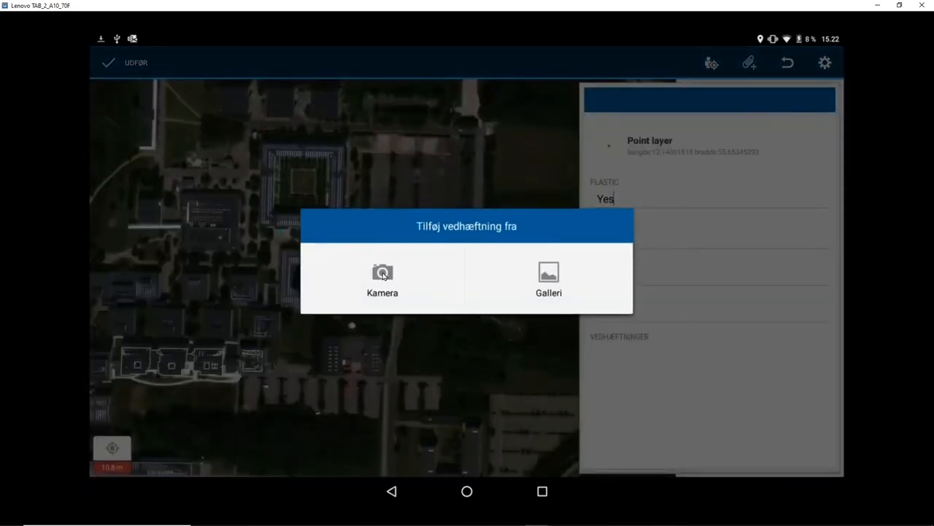
pyautogui.click(382, 278)
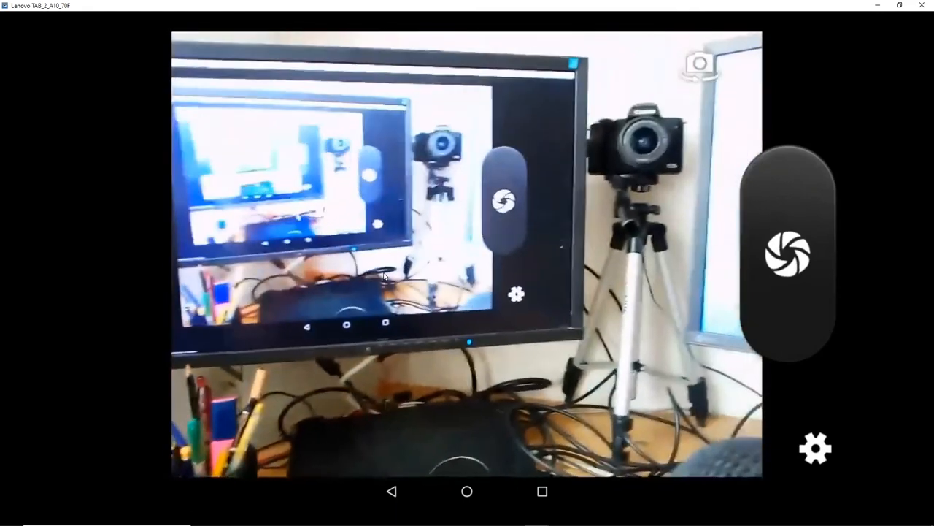
pyautogui.click(789, 254)
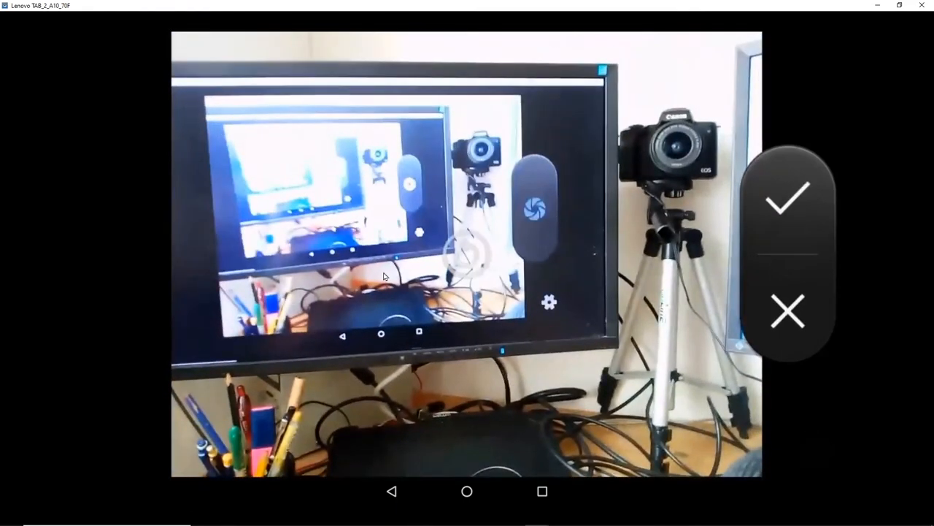
pyautogui.click(787, 203)
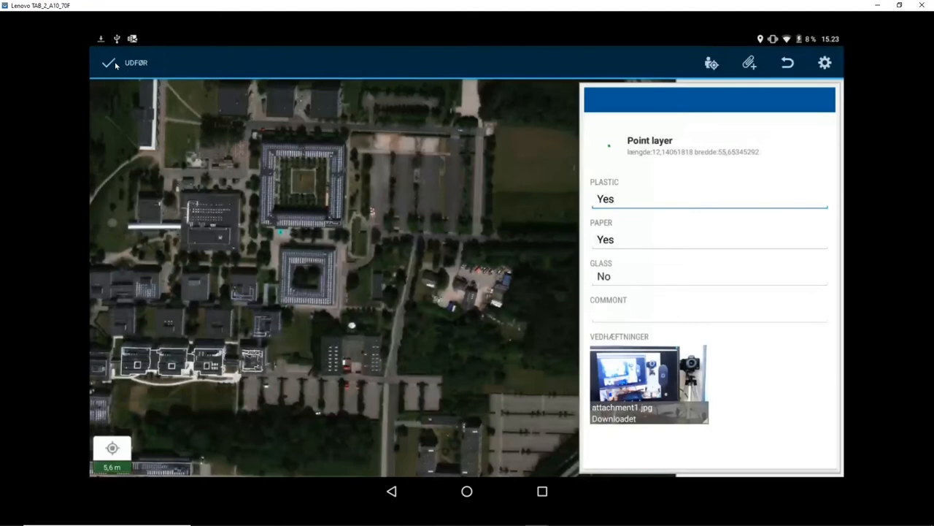
# Submit the recycling point so it is listed as a Recycling station feature.
pyautogui.click(615, 198)
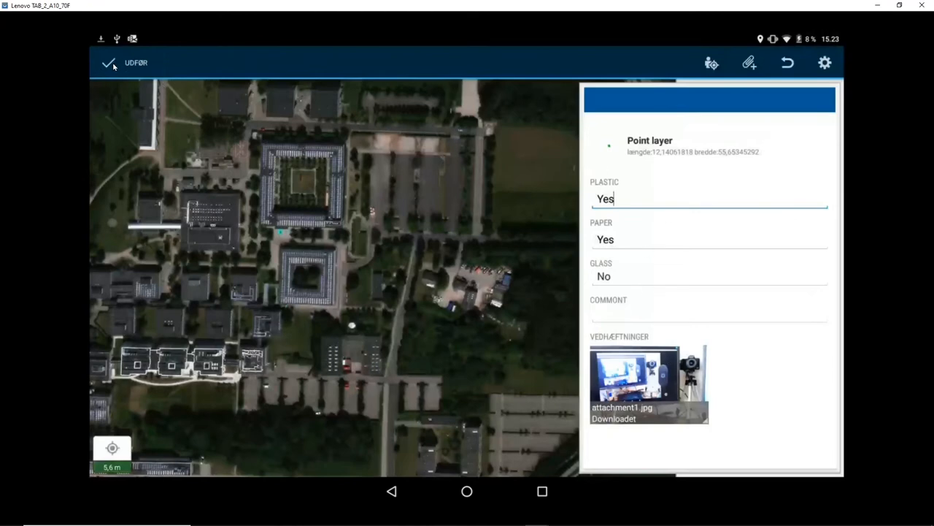
pyautogui.click(108, 63)
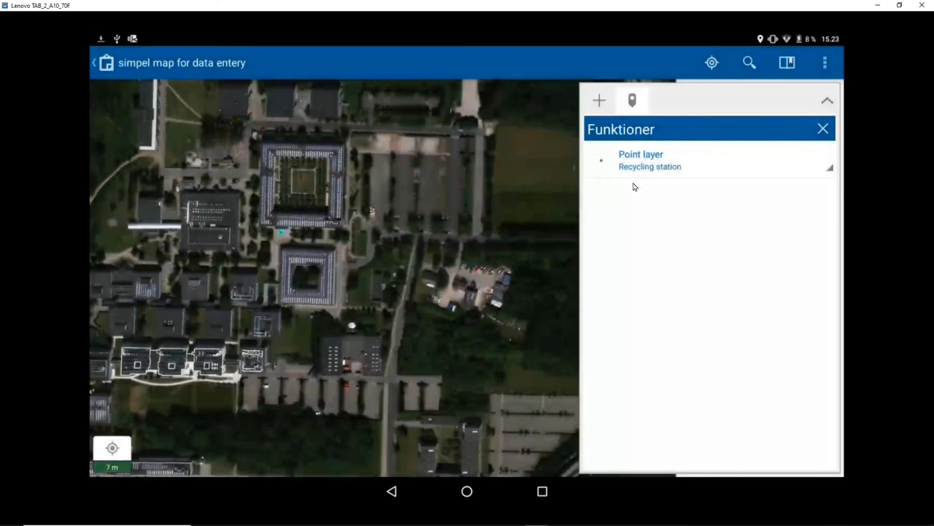
pyautogui.moveTo(799, 164)
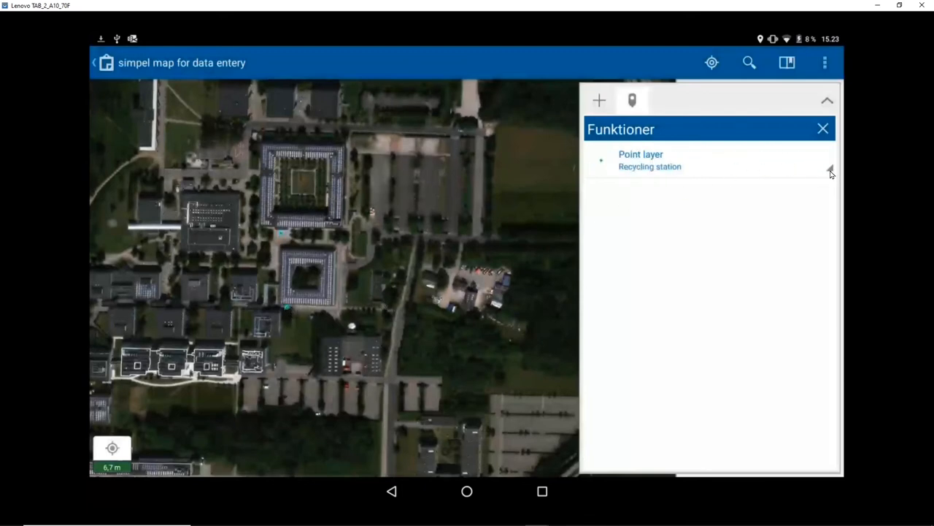
pyautogui.click(830, 167)
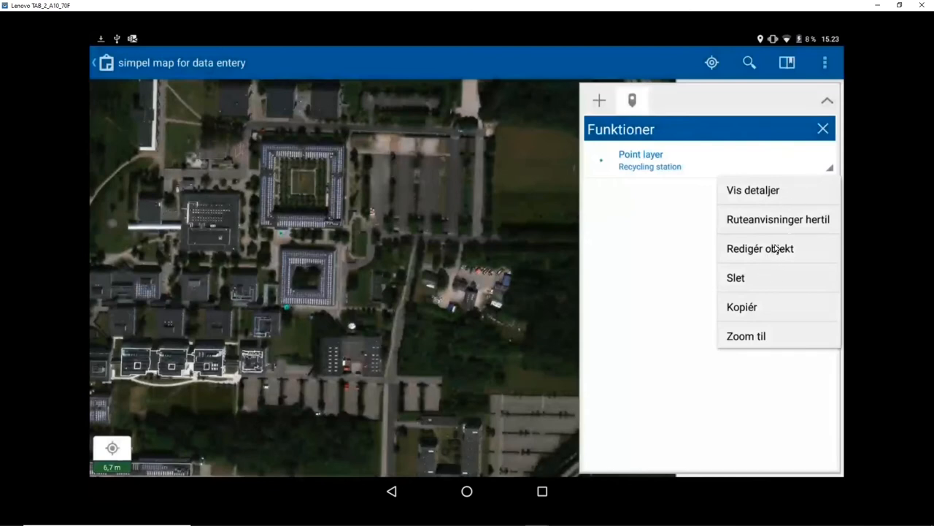
pyautogui.moveTo(645, 174)
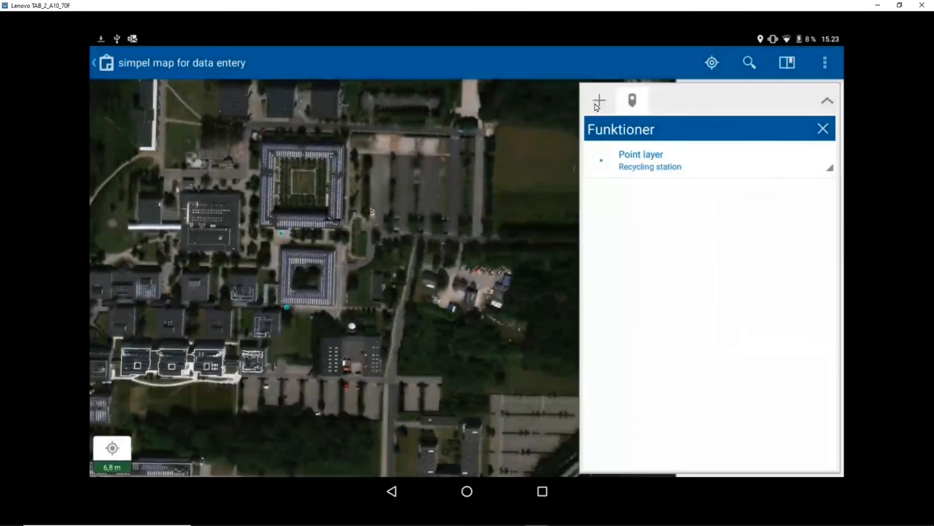
# Start collecting a new Stream line feature in the area further west.
pyautogui.click(598, 100)
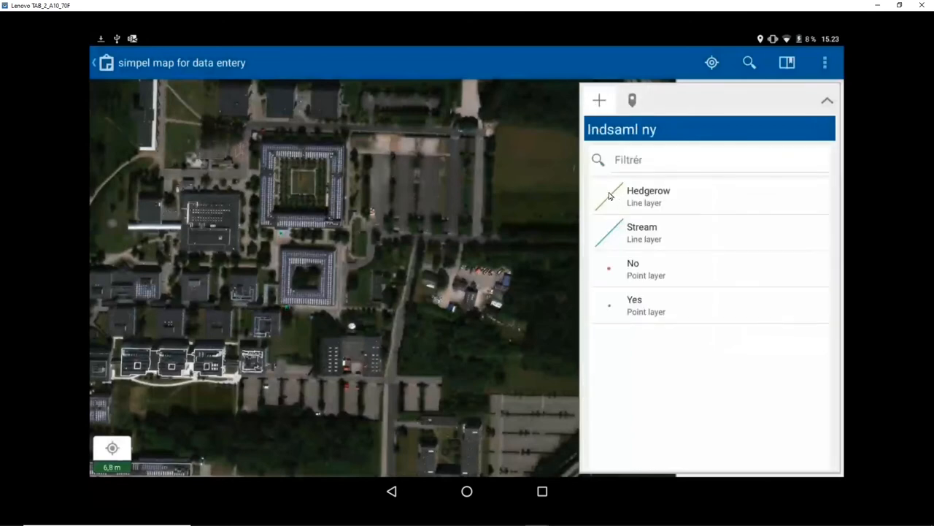
pyautogui.moveTo(565, 228)
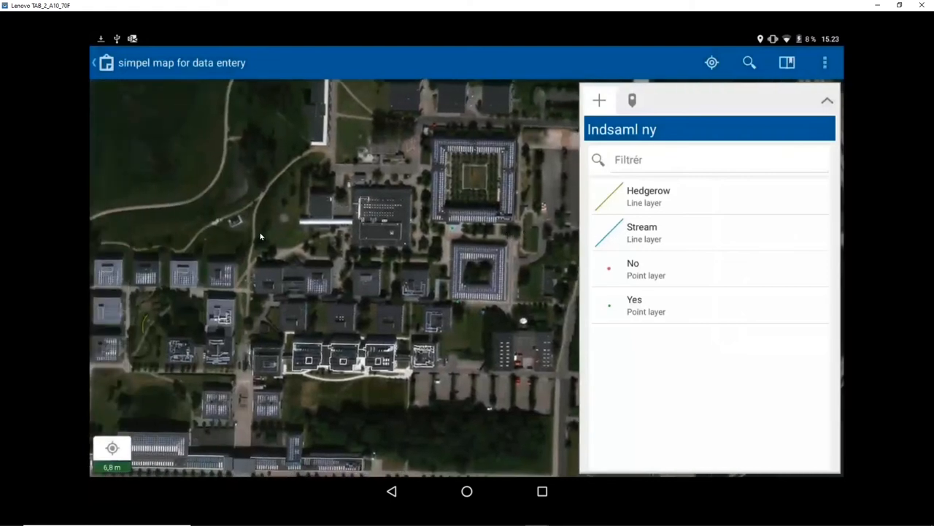
pyautogui.moveTo(259, 237); pyautogui.dragTo(299, 288)
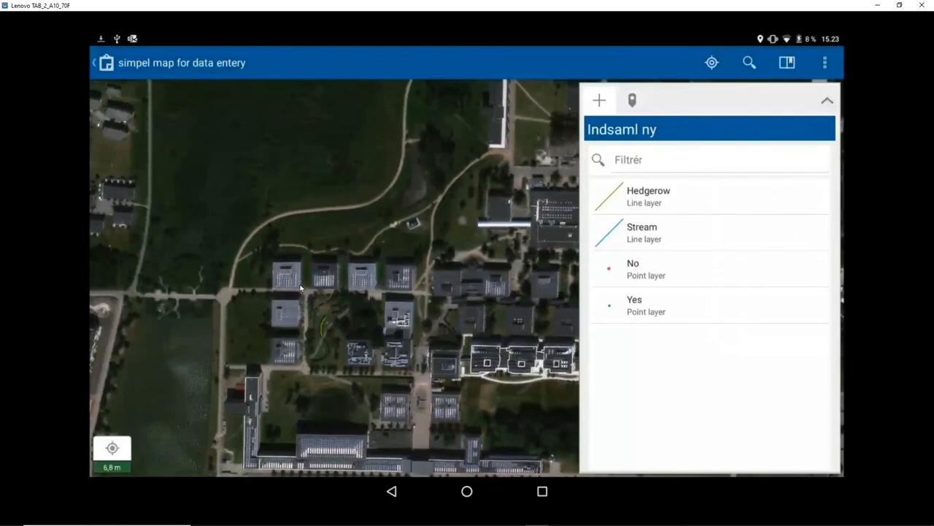
pyautogui.moveTo(445, 233)
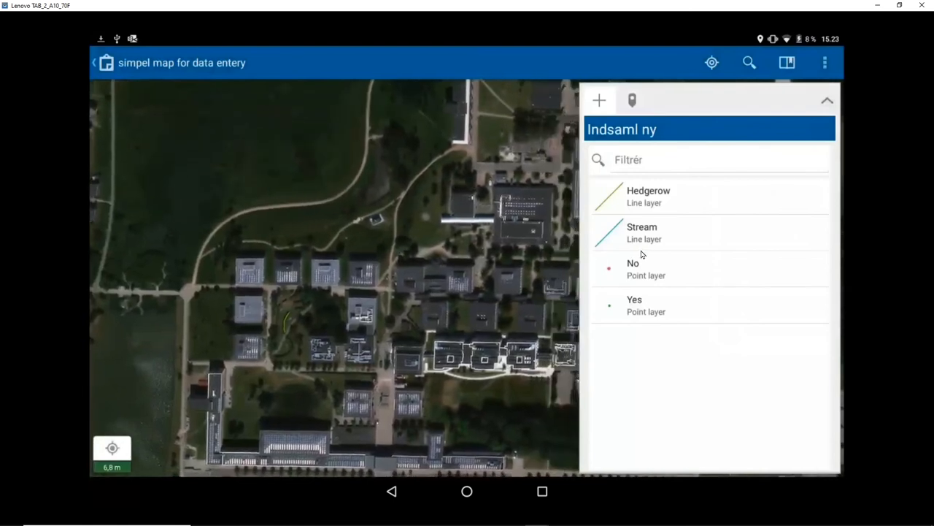
pyautogui.click(642, 232)
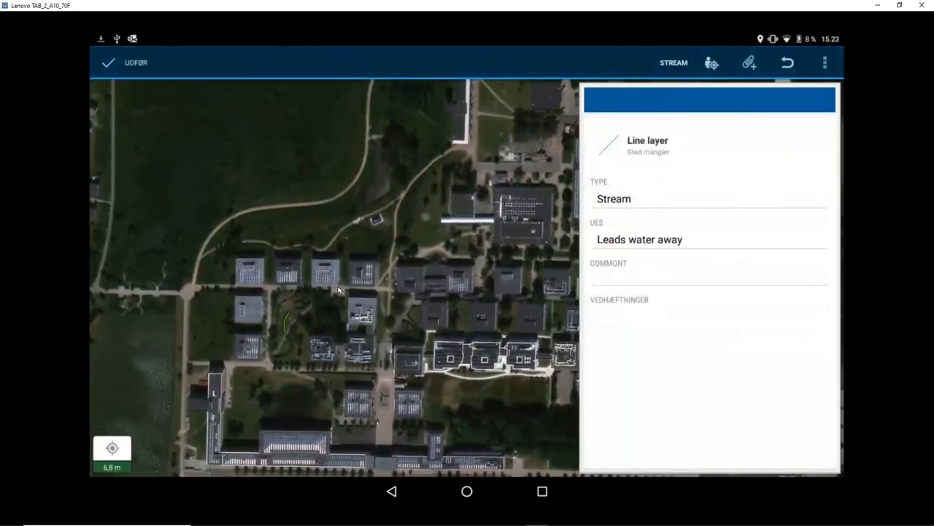
pyautogui.moveTo(345, 285)
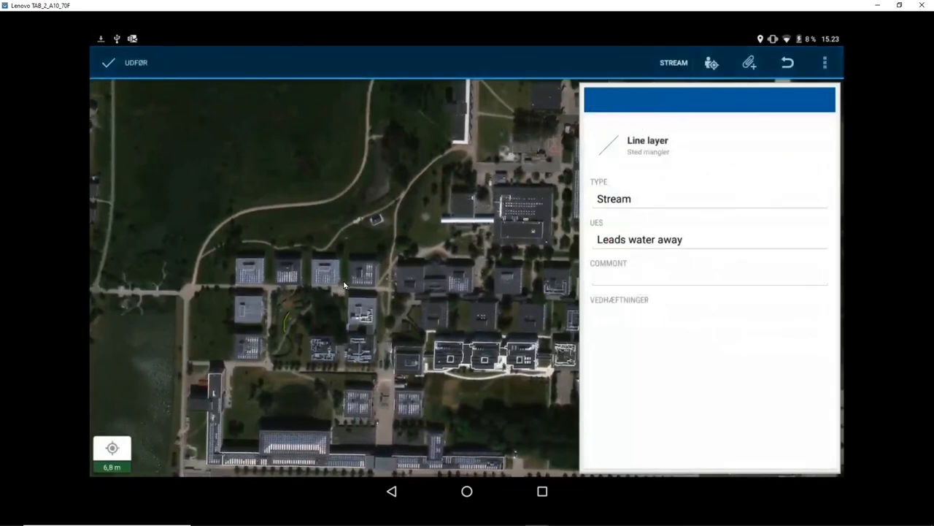
# Enter the comment 'this was not right' on the stream line's form.
pyautogui.click(343, 280)
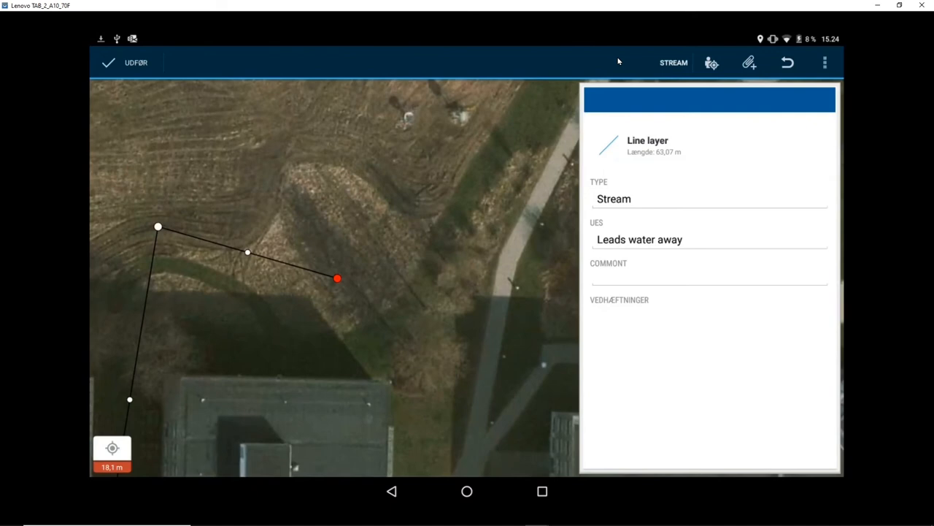
pyautogui.moveTo(736, 124)
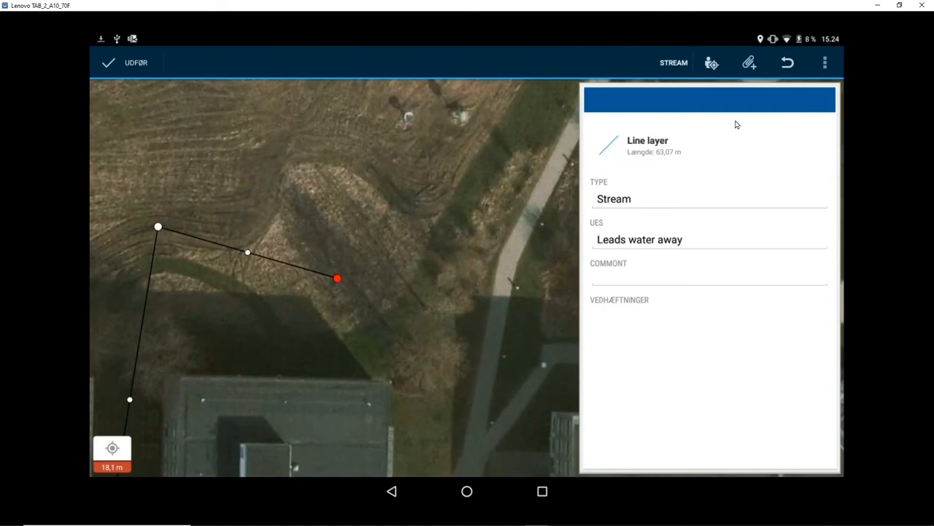
pyautogui.moveTo(604, 203)
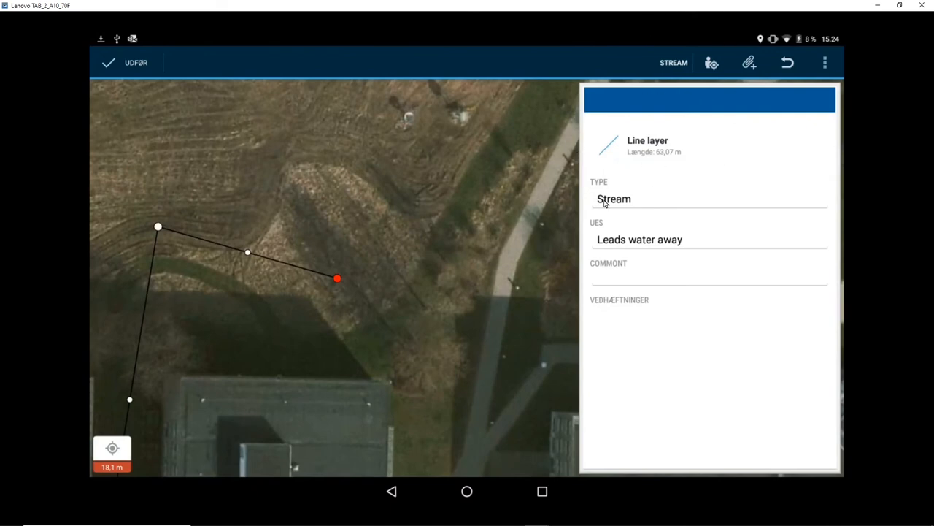
pyautogui.moveTo(641, 280)
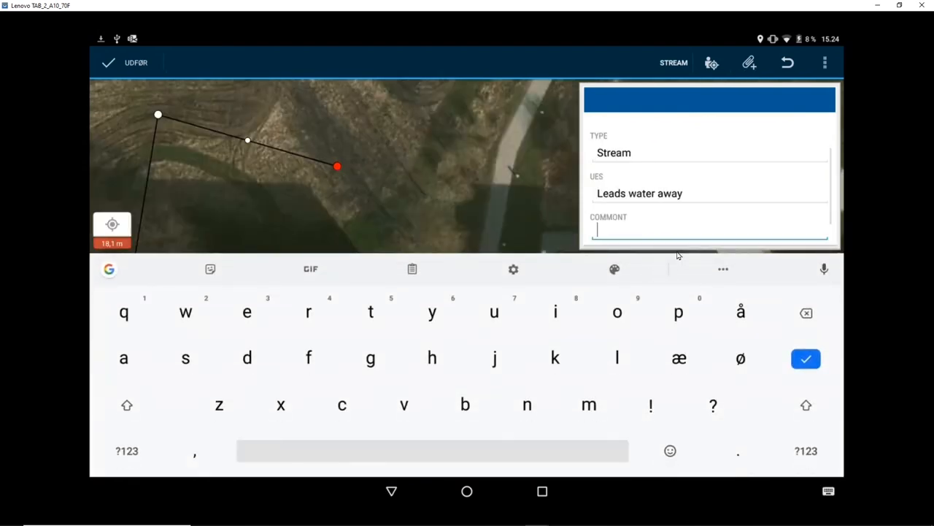
pyautogui.write('this')
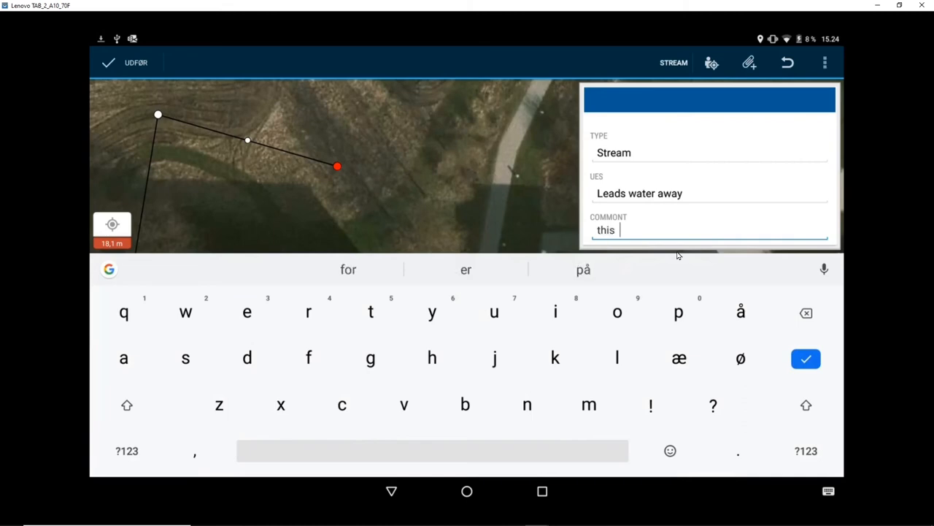
pyautogui.write('was not r')
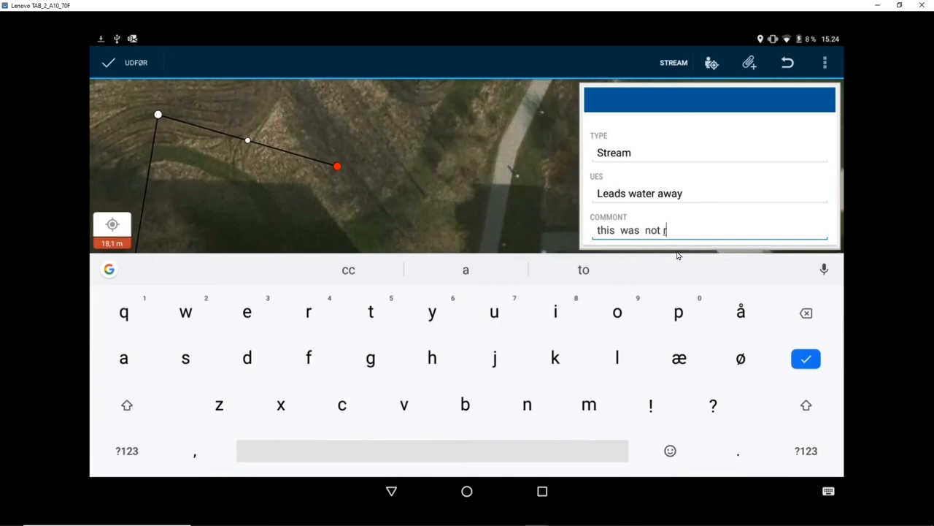
pyautogui.write('ight')
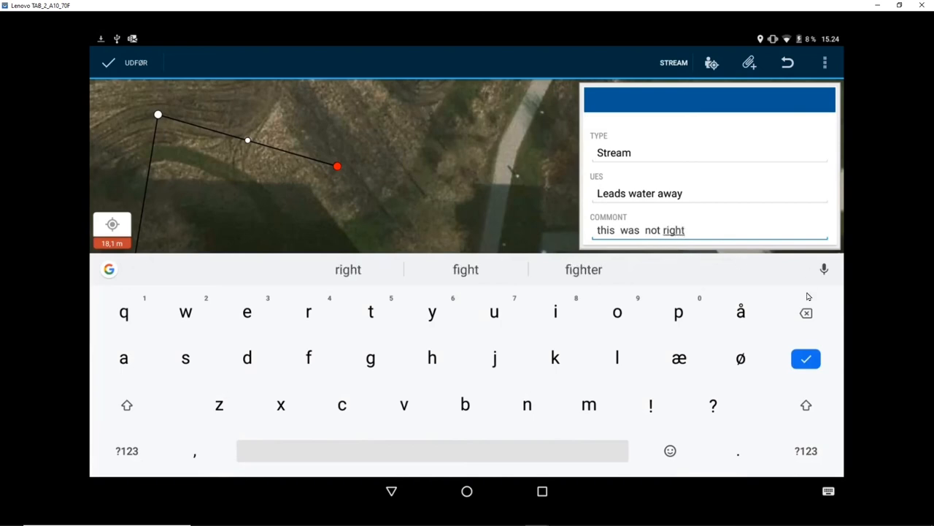
pyautogui.click(806, 358)
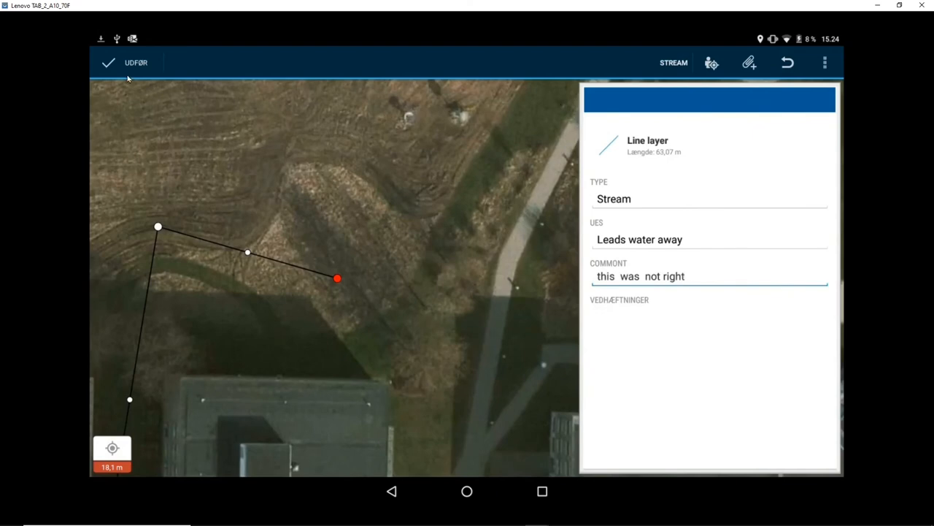
# Submit the stream line so it is listed as a Nature Element_l Line layer feature.
pyautogui.click(108, 62)
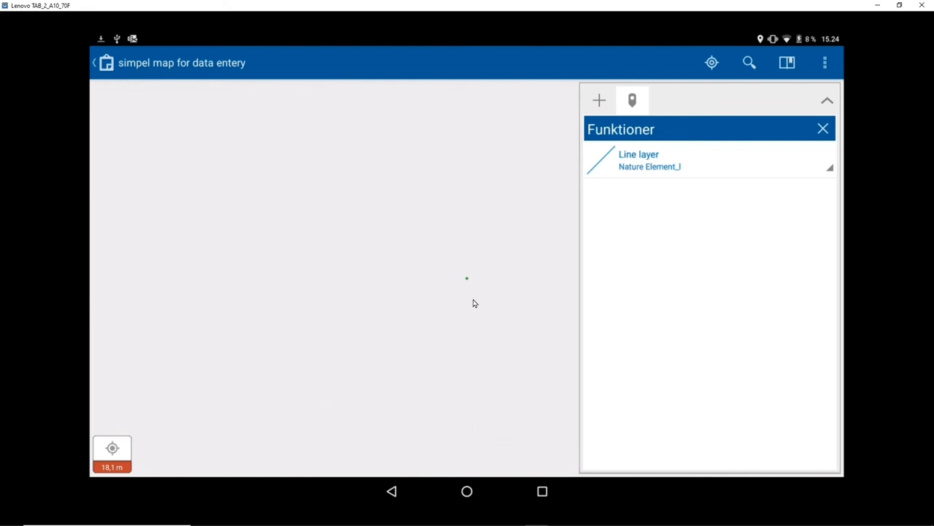
pyautogui.moveTo(180, 432)
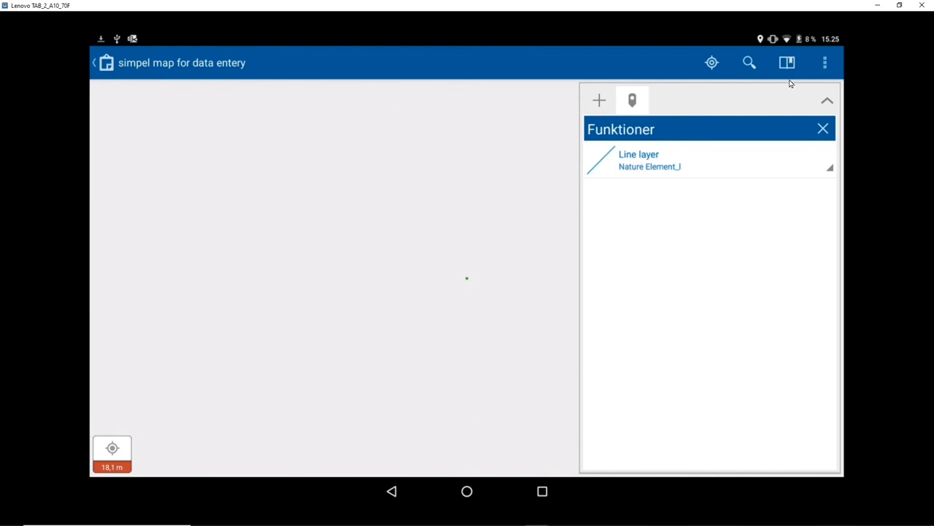
pyautogui.moveTo(347, 210)
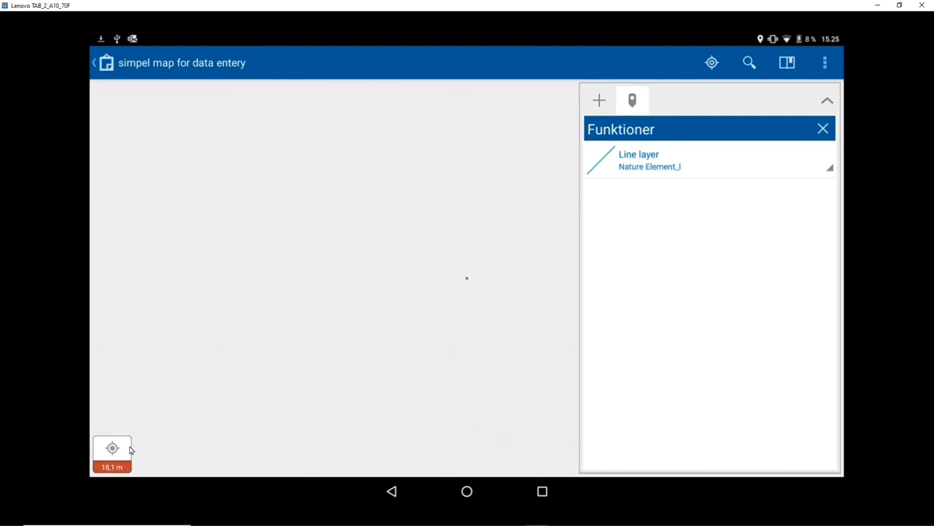
pyautogui.moveTo(465, 297)
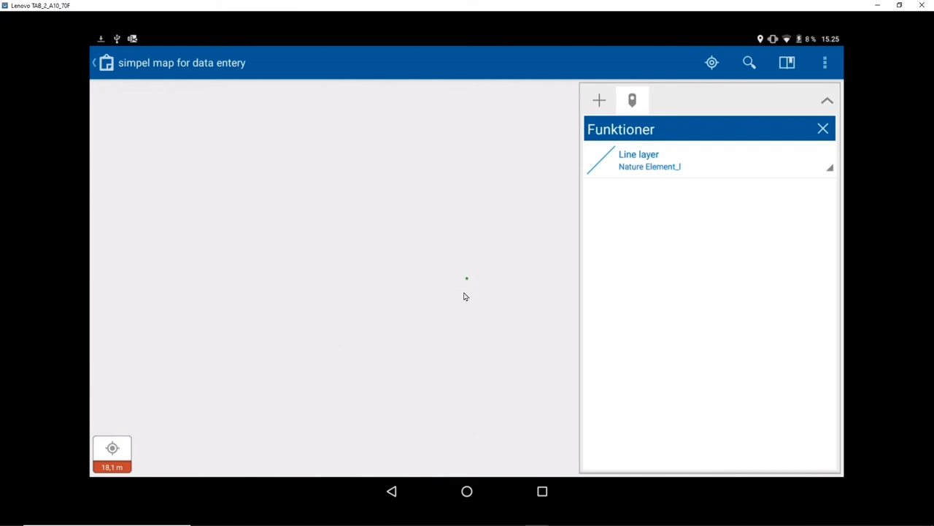
pyautogui.moveTo(175, 259)
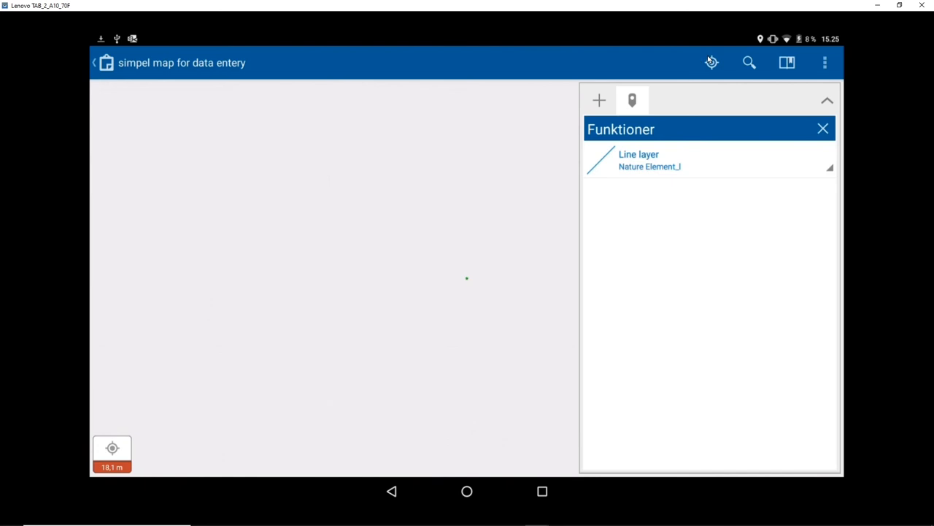
pyautogui.moveTo(257, 172)
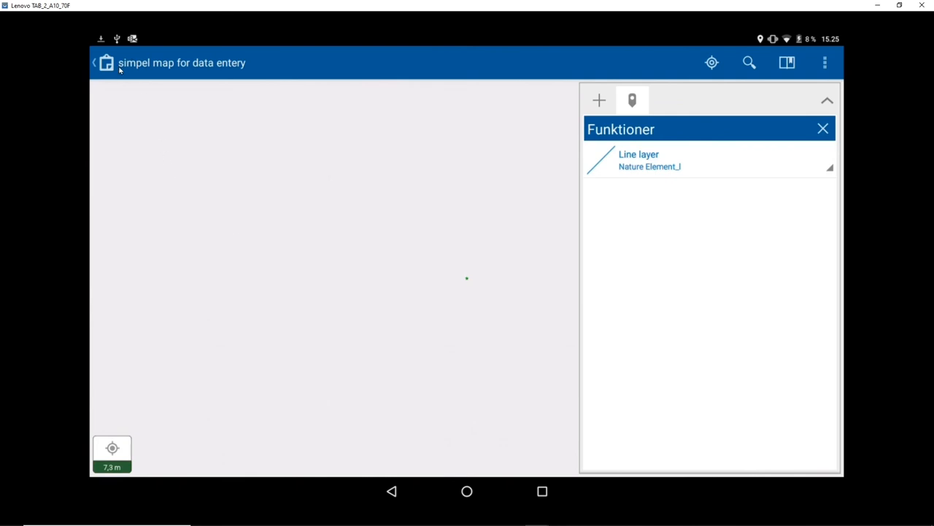
pyautogui.moveTo(241, 106)
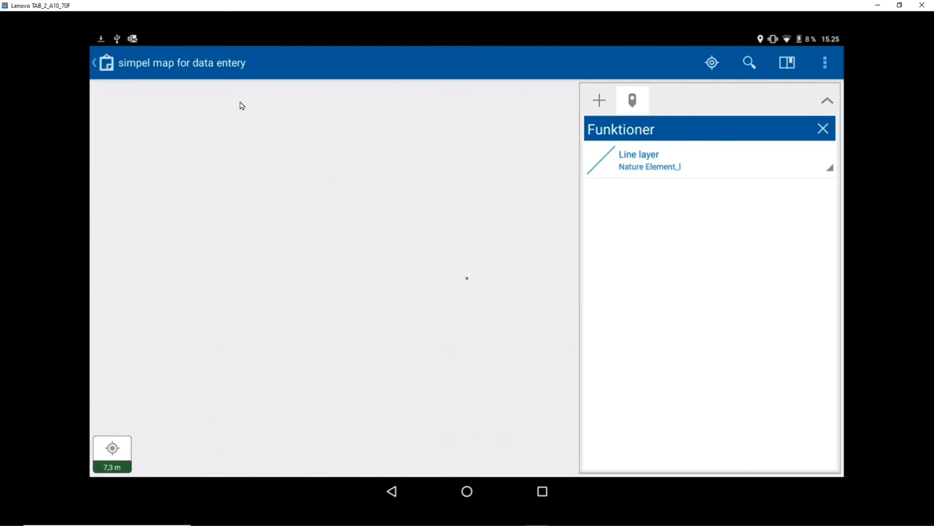
# Sync the map's two pending edits to ArcGIS Online and switch to the browser.
pyautogui.click(94, 63)
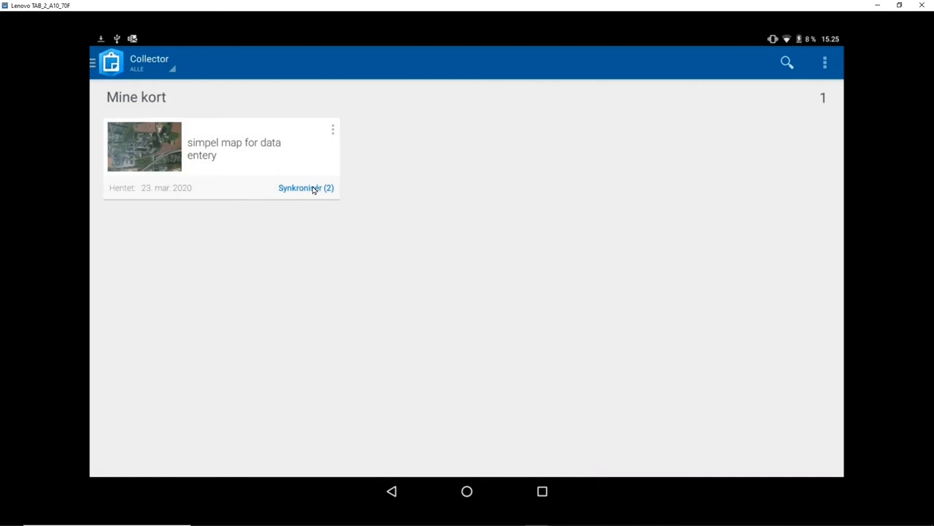
pyautogui.moveTo(308, 188)
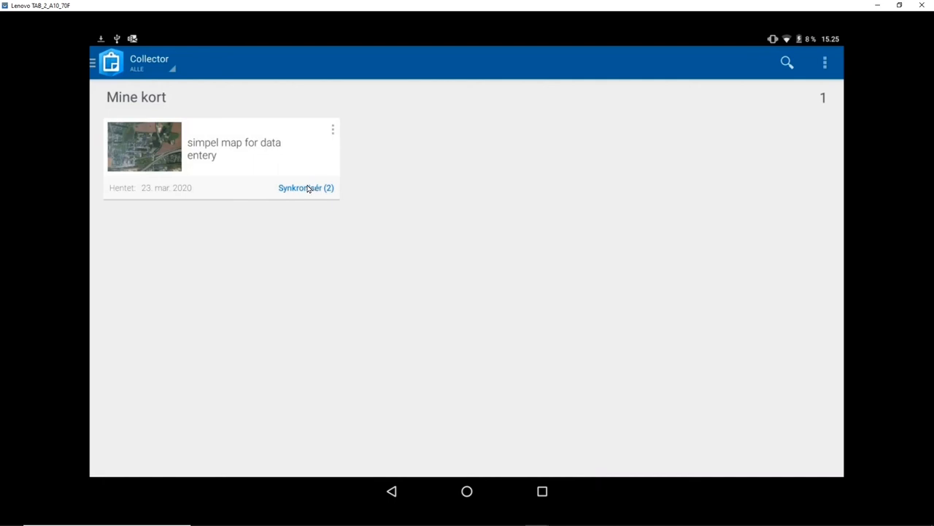
pyautogui.click(305, 187)
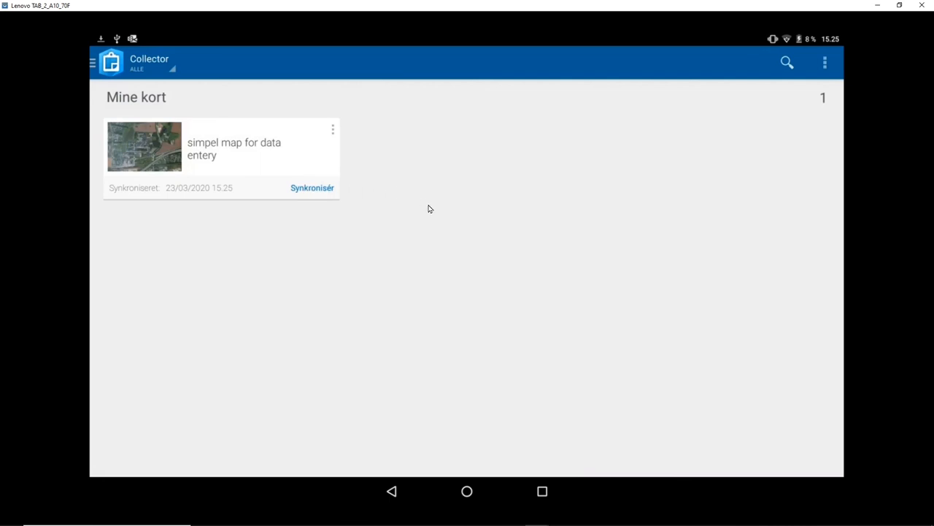
pyautogui.press('alt+tab')
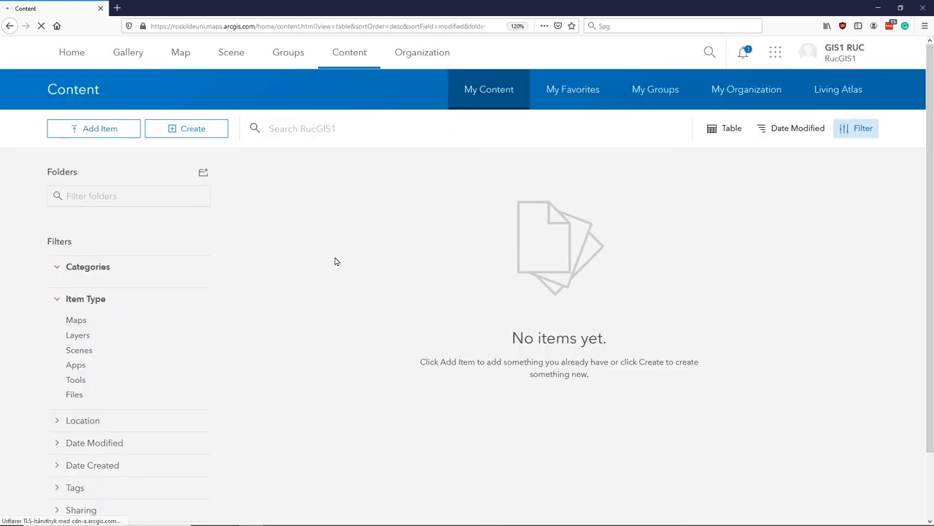
# Open 'simpel map for data entery' from the test2 folder in the Map Viewer, confirming the prompt.
pyautogui.click(76, 304)
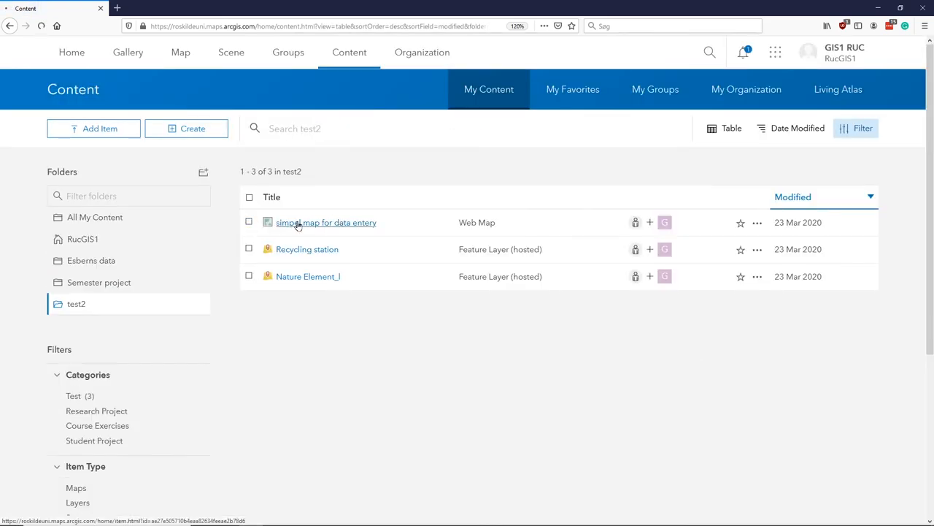
pyautogui.click(325, 222)
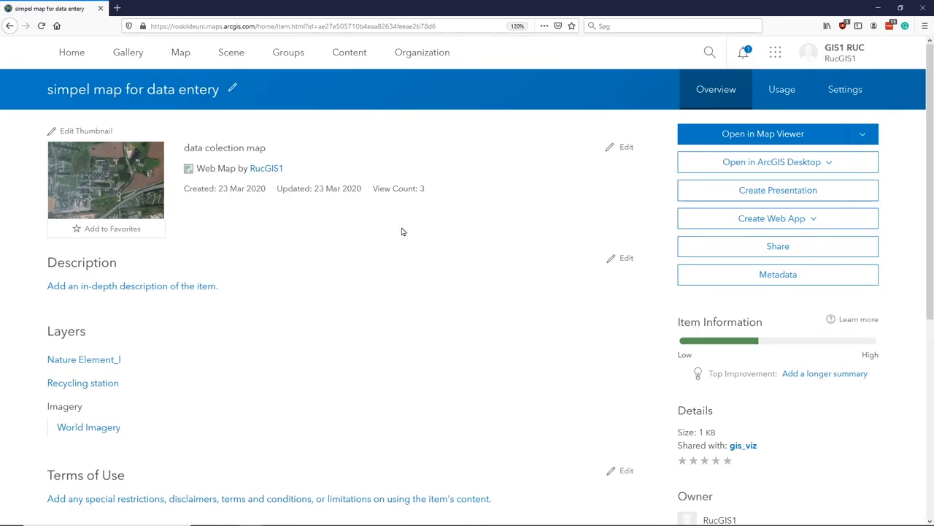
pyautogui.click(762, 134)
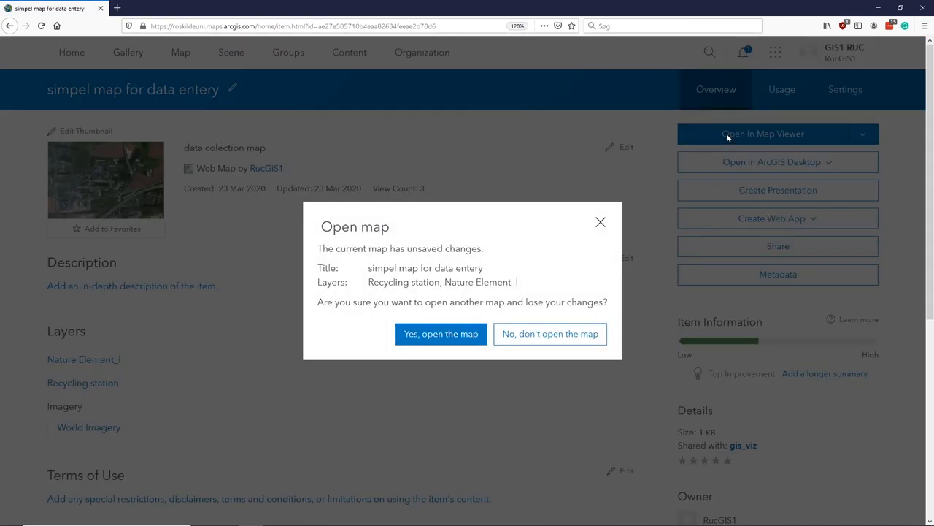
pyautogui.click(441, 333)
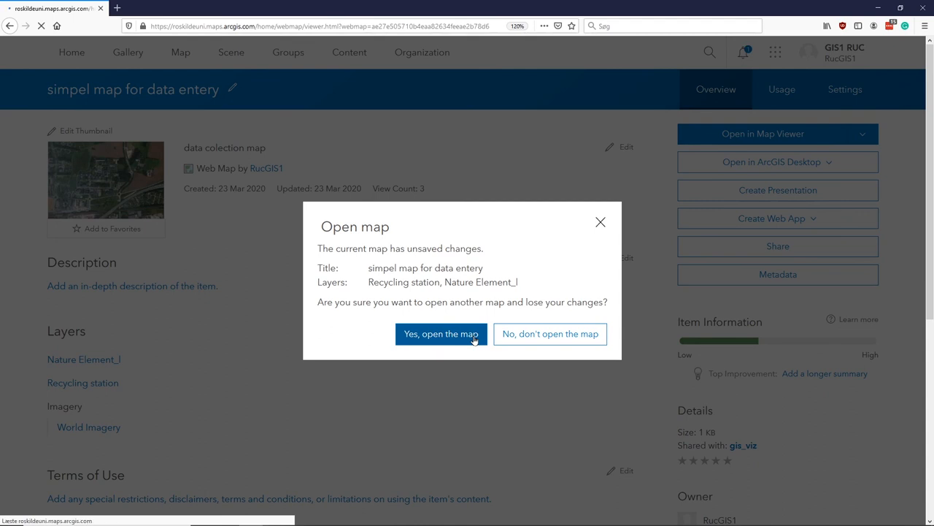
pyautogui.click(441, 333)
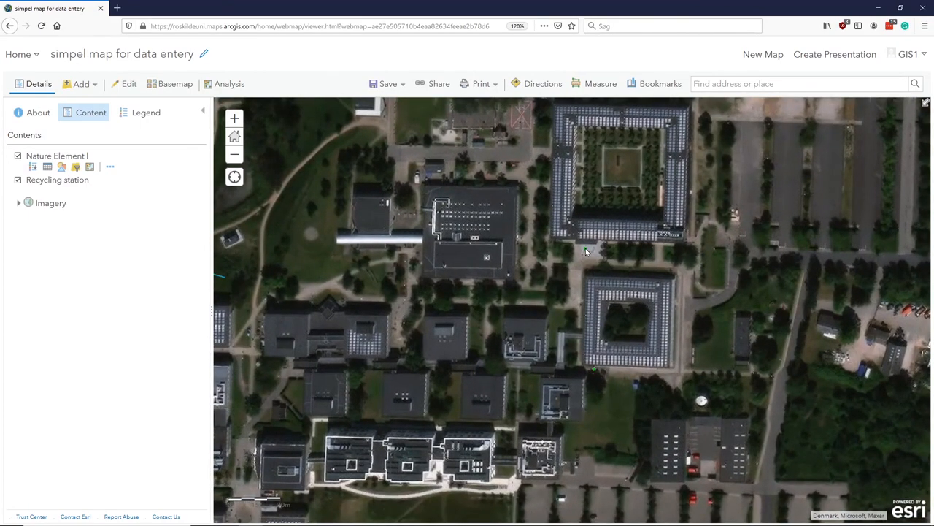
# Show the recycling point's pop-up (Plastic Yes, Paper Yes, Glass No) and its attachment1.jpg.
pyautogui.click(584, 248)
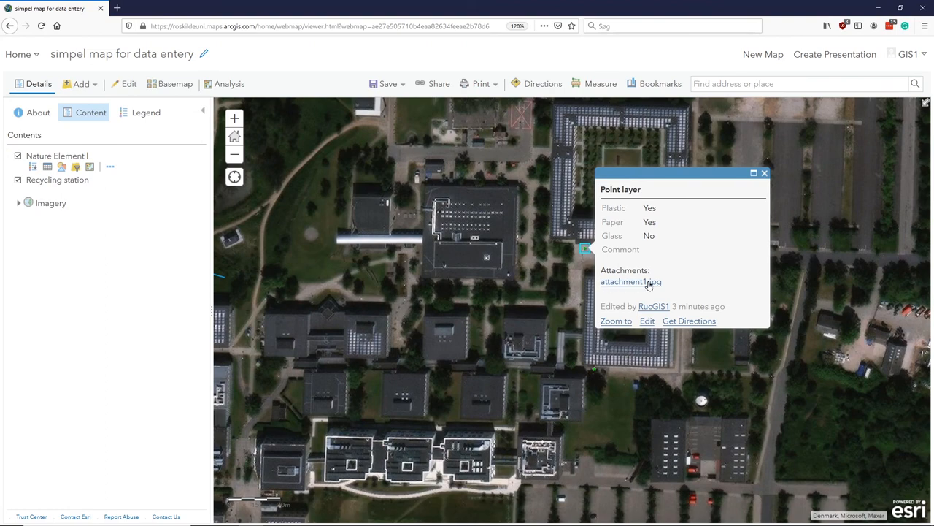
pyautogui.click(631, 281)
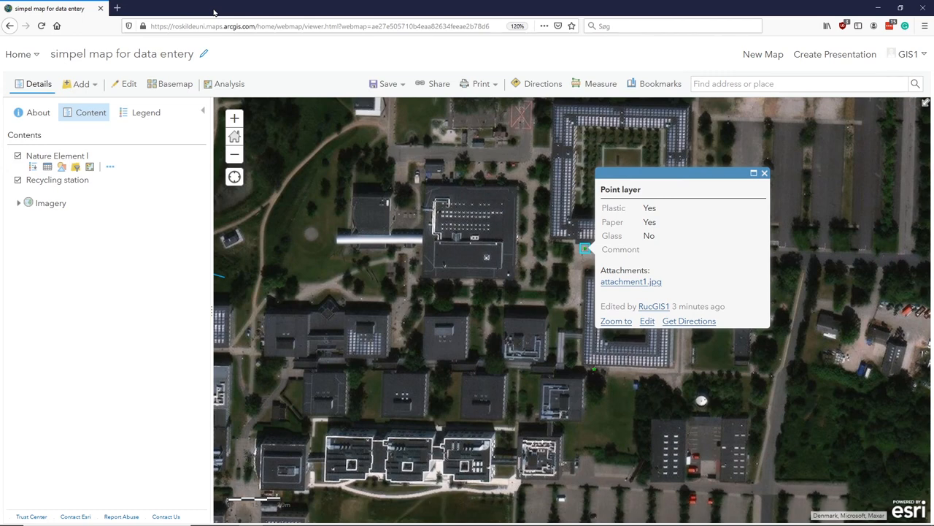
pyautogui.moveTo(101, 8)
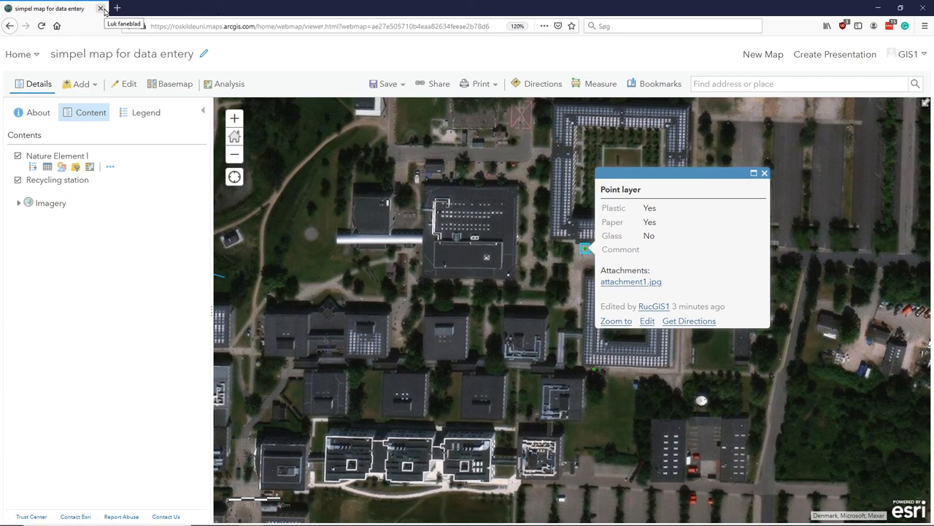